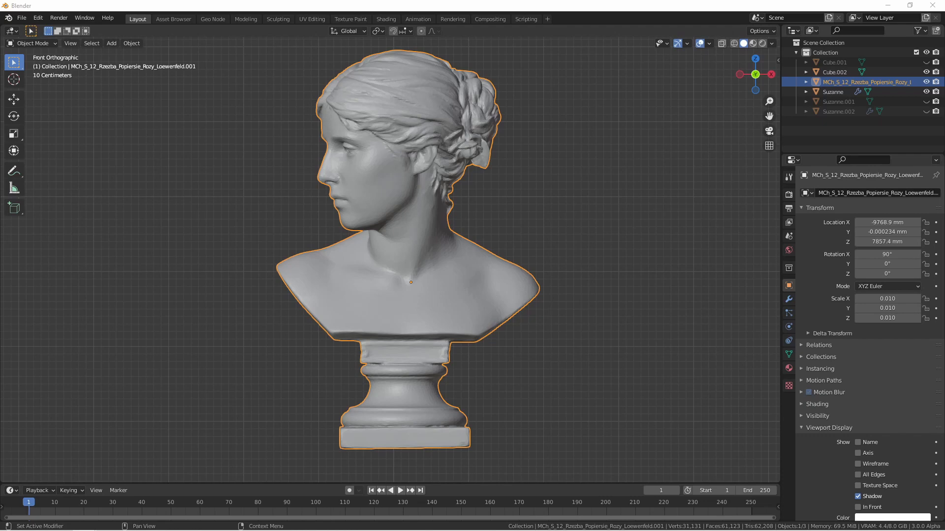
{"action": "mouse_move", "coordinate": [886, 308]}
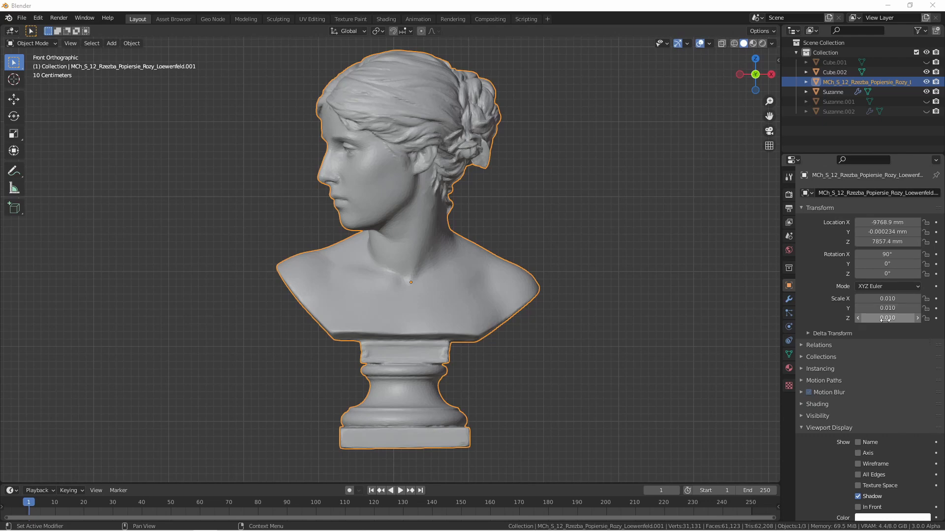
{"action": "mouse_move", "coordinate": [818, 432]}
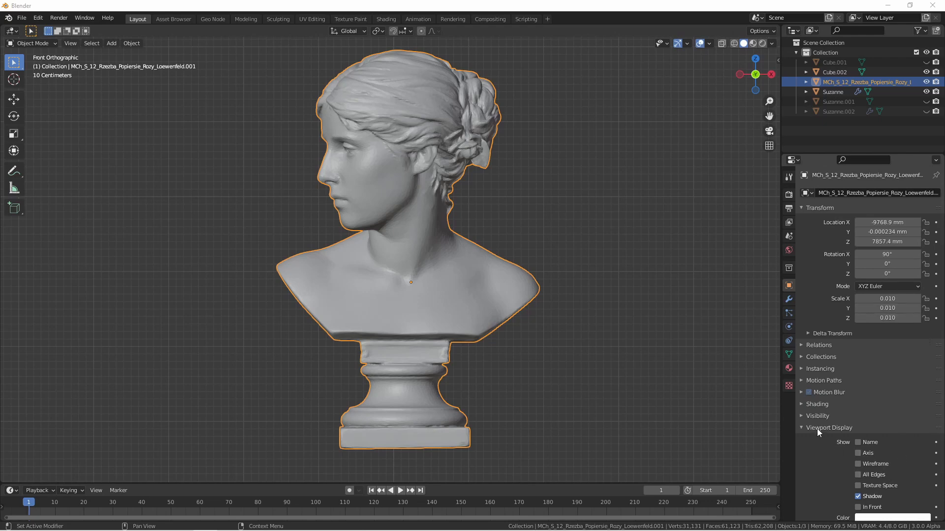
{"action": "mouse_move", "coordinate": [871, 464]}
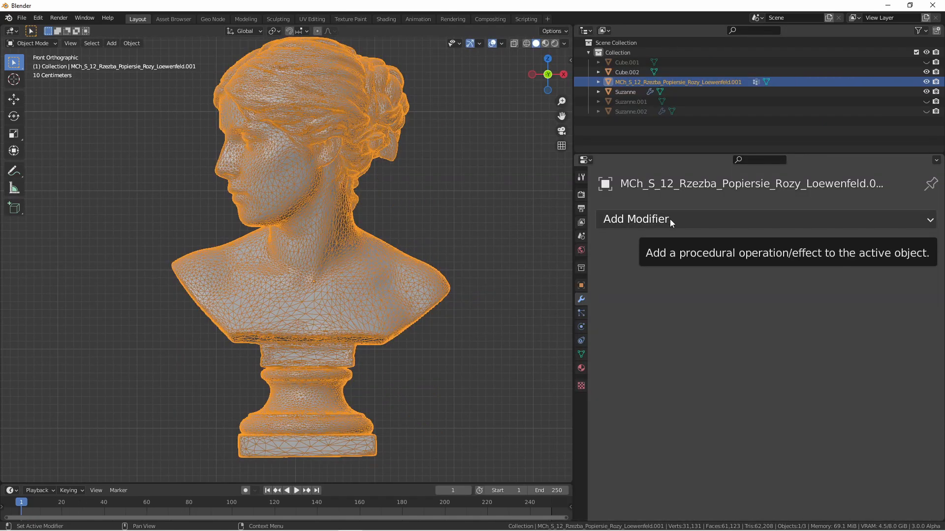
- Add a Decimate modifier to the bust, preview a low ratio, then return Ratio to 1.0
{"action": "left_click", "coordinate": [636, 218]}
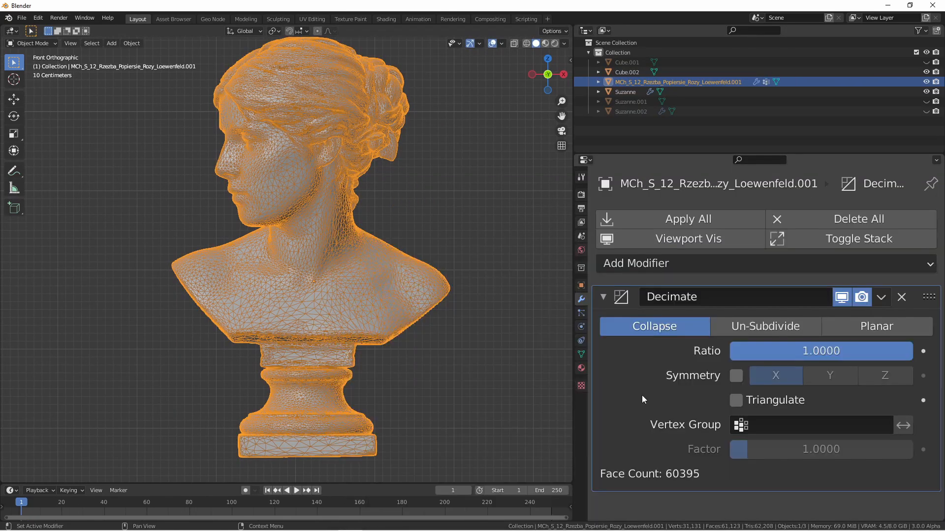
{"action": "mouse_move", "coordinate": [655, 326]}
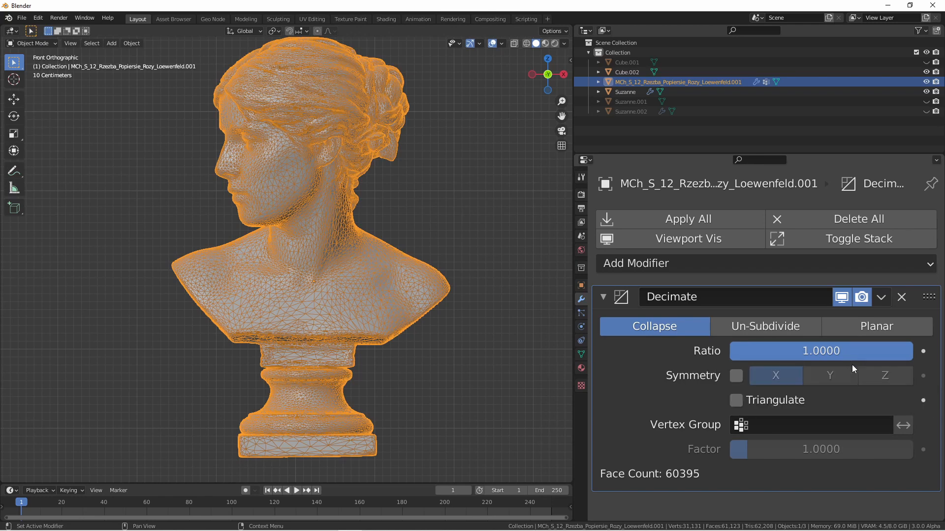
{"action": "mouse_move", "coordinate": [820, 351]}
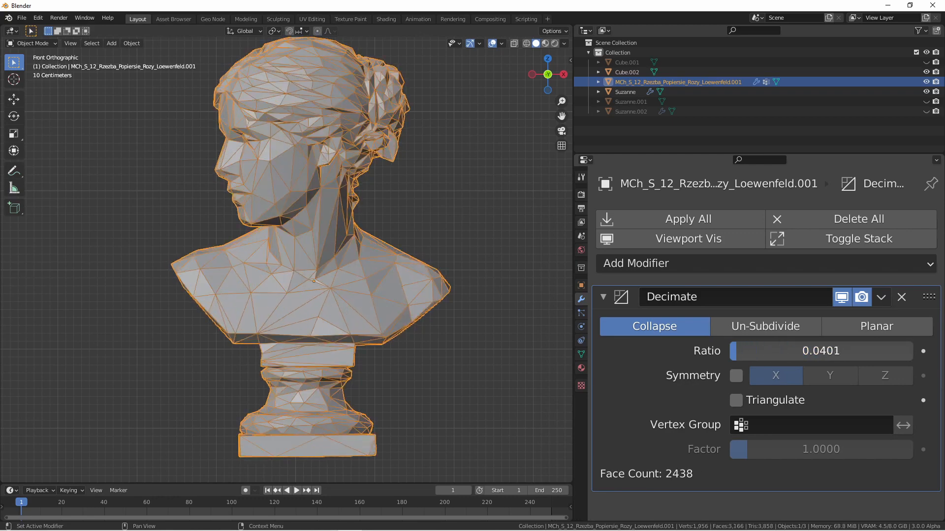
{"action": "left_click_drag", "start_coordinate": [754, 351], "coordinate": [910, 351]}
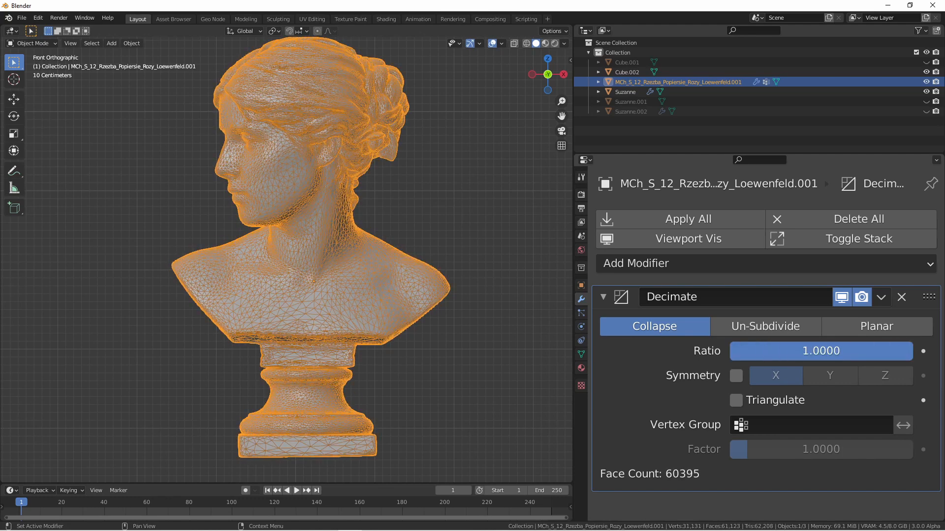
{"action": "mouse_move", "coordinate": [679, 360]}
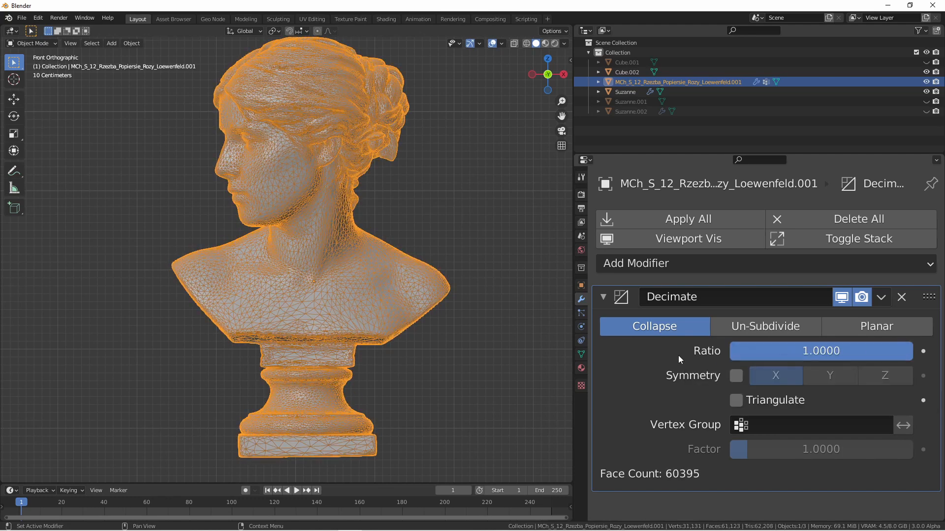
{"action": "mouse_move", "coordinate": [511, 395]}
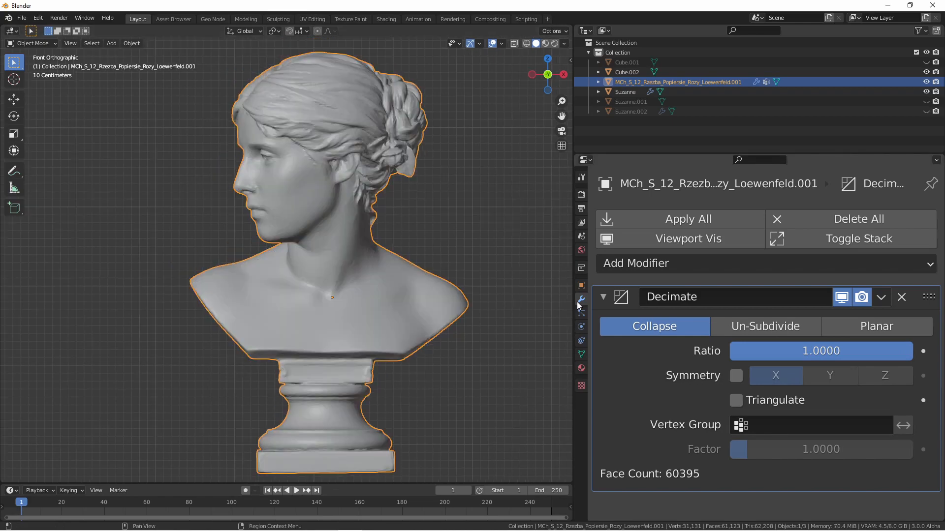
- Switch the bust to Weight Paint mode to view the painted Face group weights
{"action": "left_click", "coordinate": [31, 43]}
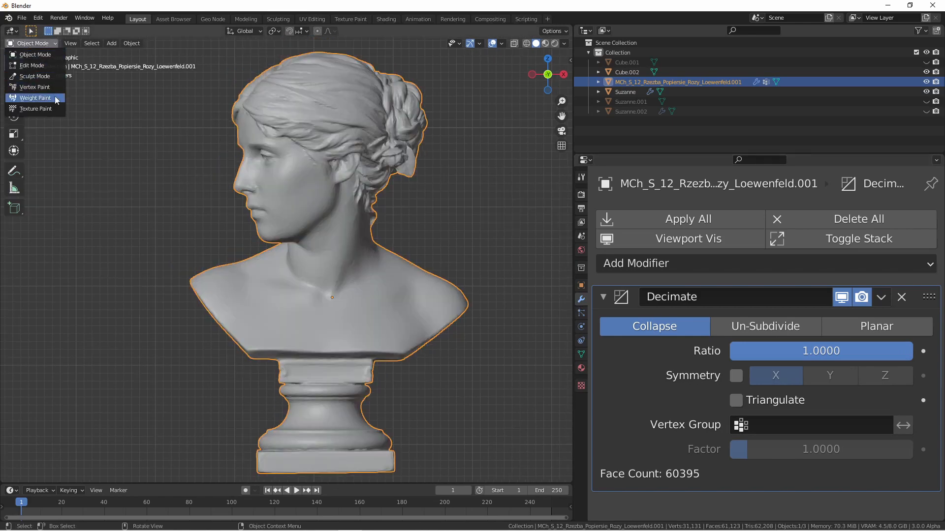
{"action": "left_click", "coordinate": [35, 98]}
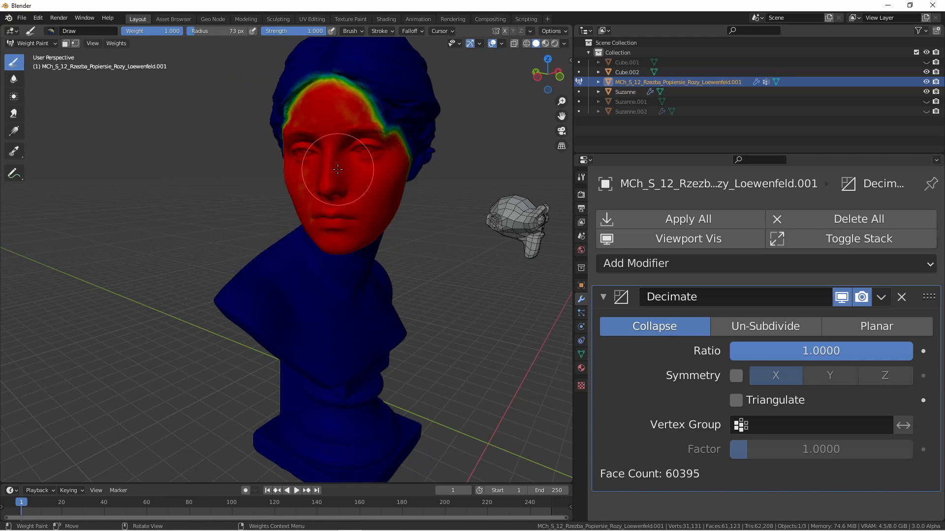
{"action": "mouse_move", "coordinate": [374, 228]}
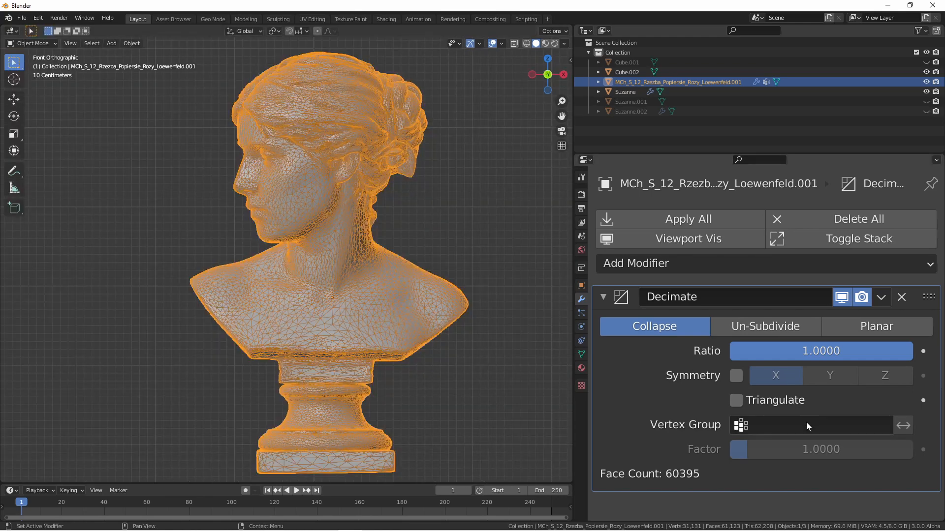
- Restrict decimation to the inverted Face vertex group and lower Ratio to 0.3102
{"action": "left_click", "coordinate": [811, 425]}
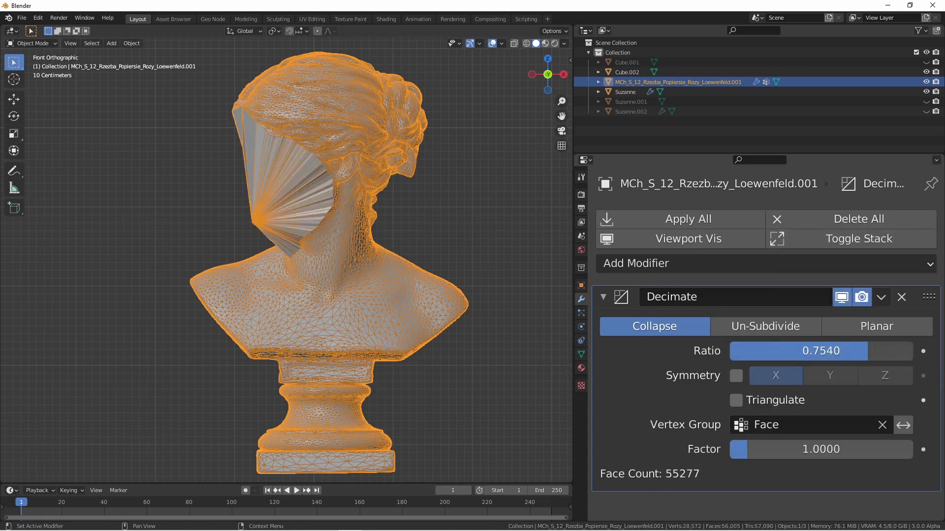
{"action": "left_click_drag", "start_coordinate": [844, 351], "coordinate": [777, 351]}
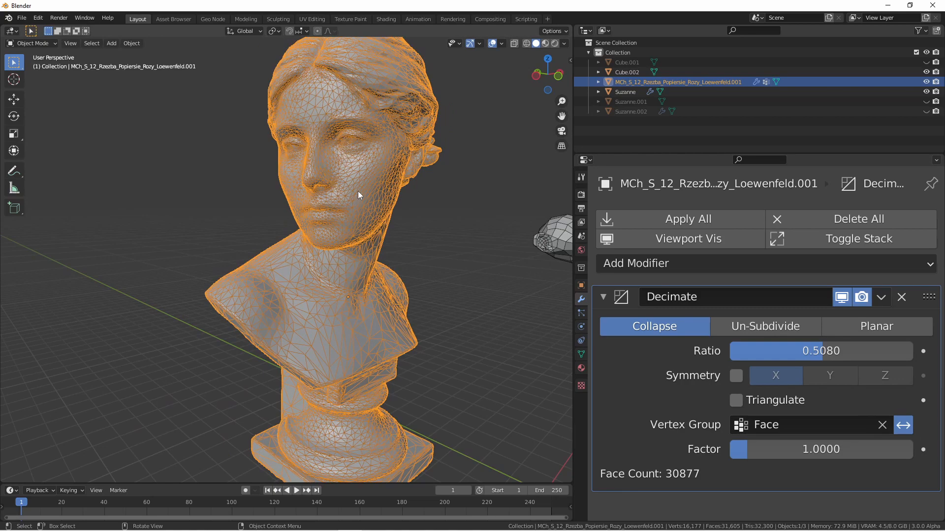
{"action": "left_click_drag", "start_coordinate": [359, 195], "coordinate": [407, 101]}
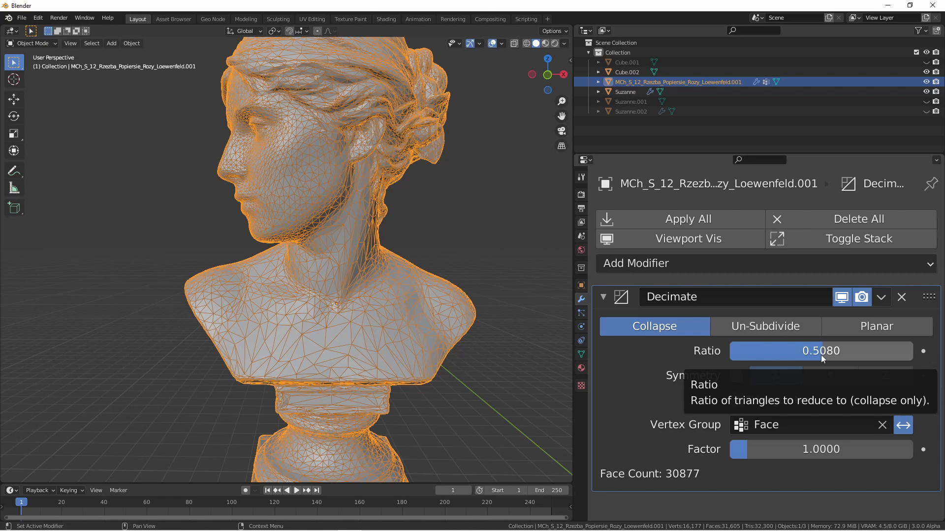
{"action": "left_click_drag", "start_coordinate": [843, 351], "coordinate": [771, 352]}
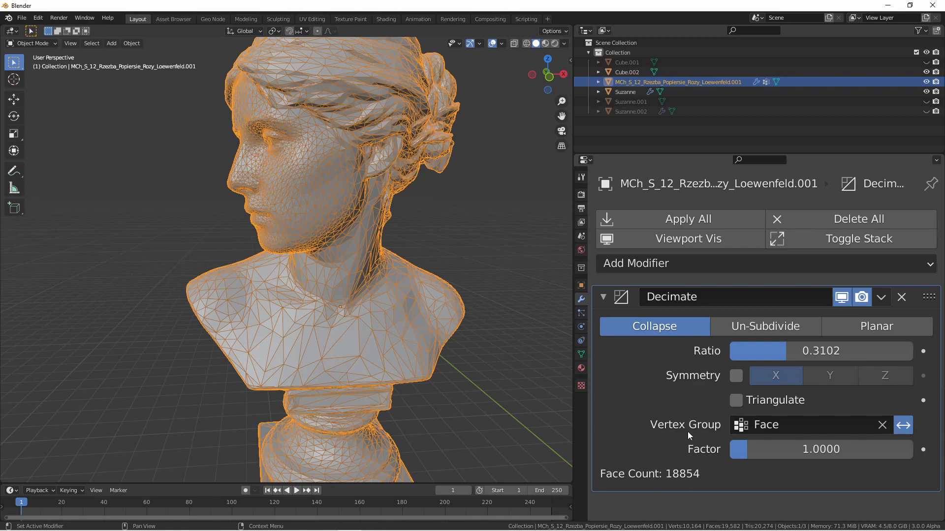
{"action": "mouse_move", "coordinate": [698, 360]}
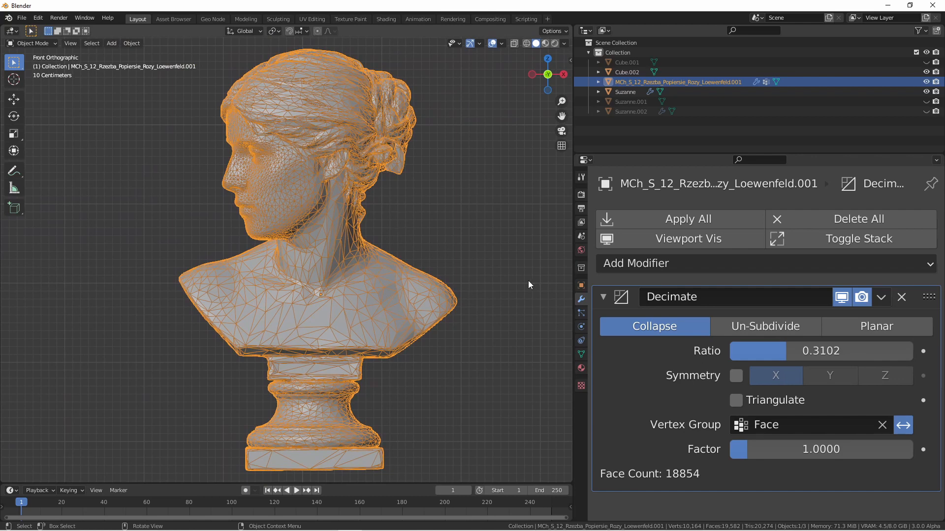
{"action": "mouse_move", "coordinate": [499, 289]}
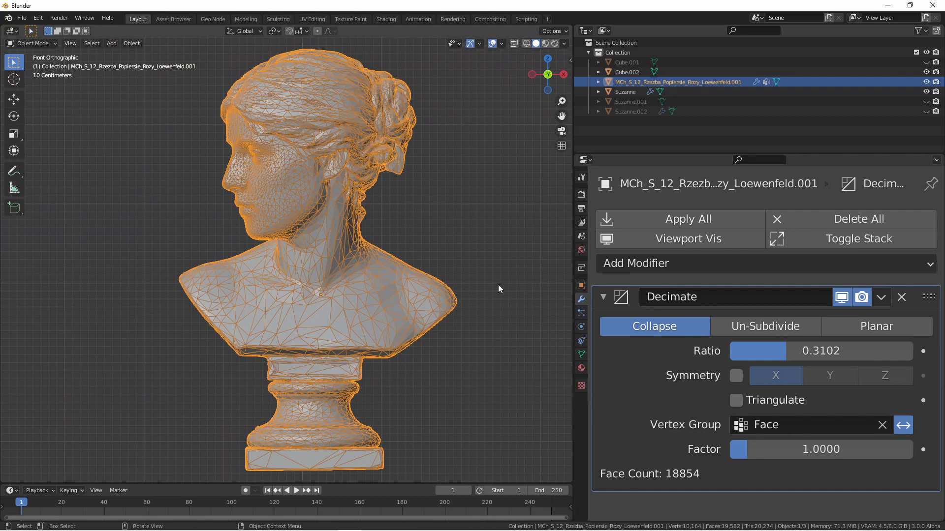
- Select Suzanne, enable X Symmetry on her Decimate modifier, and set Ratio to 1.0
{"action": "left_click", "coordinate": [625, 92]}
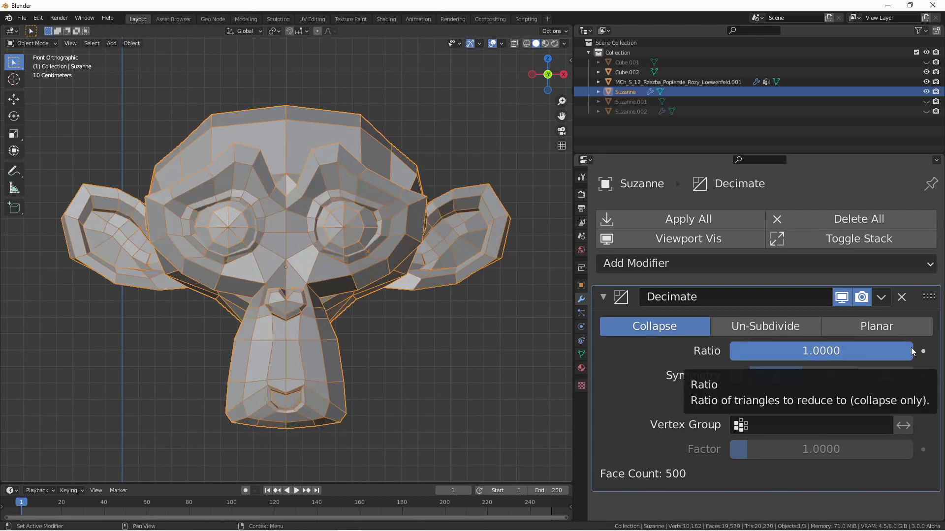
{"action": "left_click", "coordinate": [736, 376]}
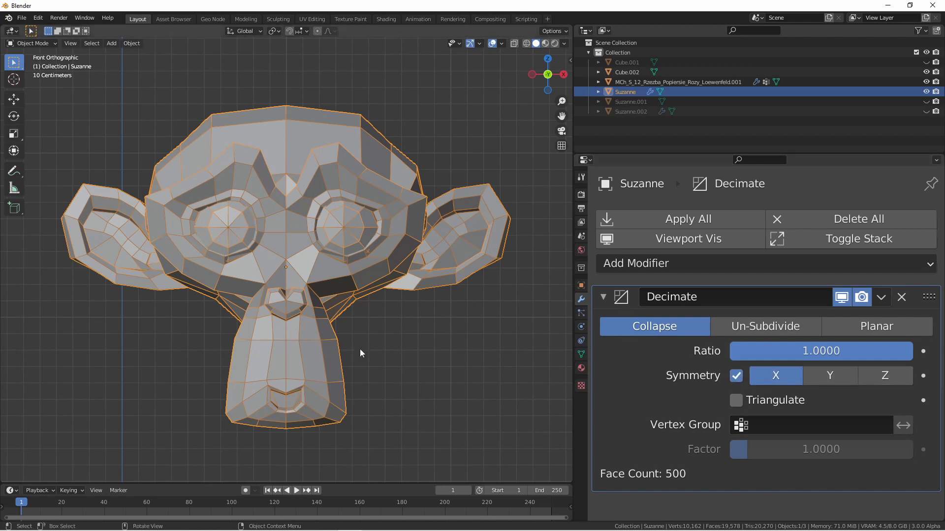
{"action": "mouse_move", "coordinate": [358, 379]}
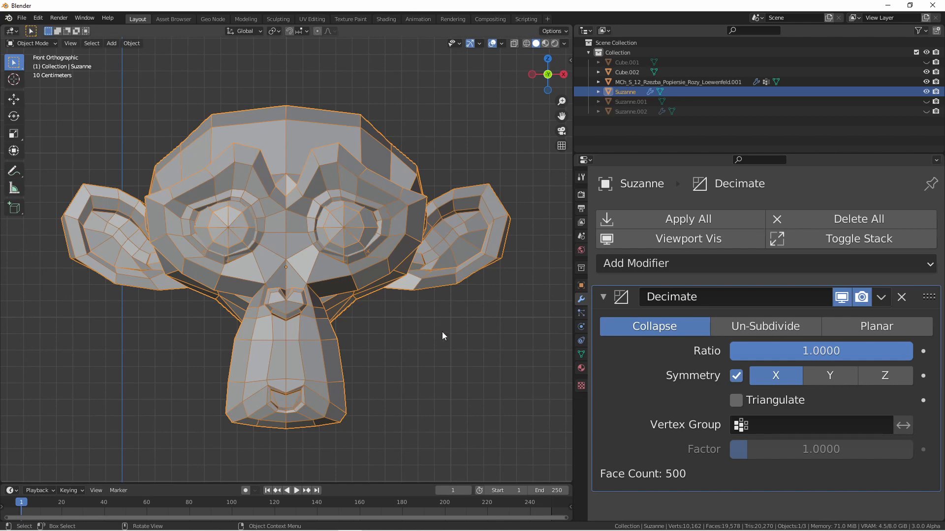
{"action": "mouse_move", "coordinate": [898, 354]}
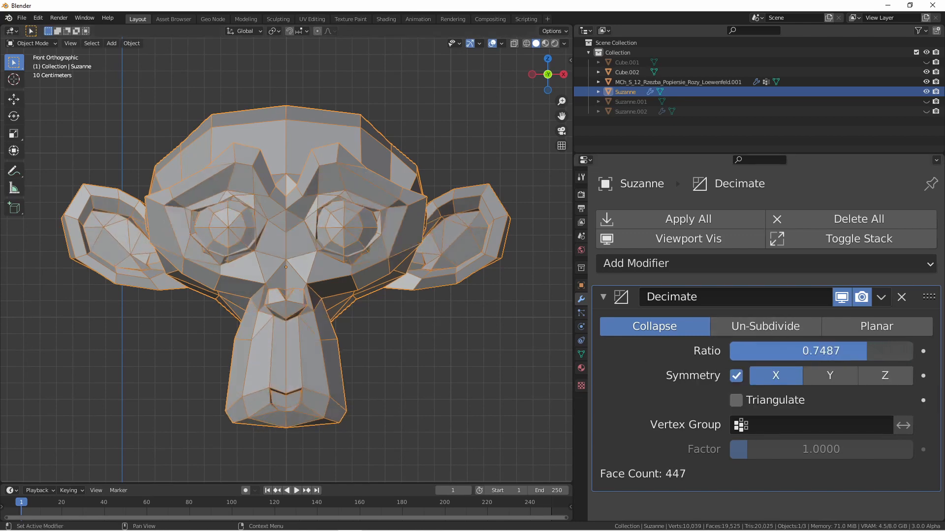
{"action": "left_click_drag", "start_coordinate": [843, 351], "coordinate": [777, 352]}
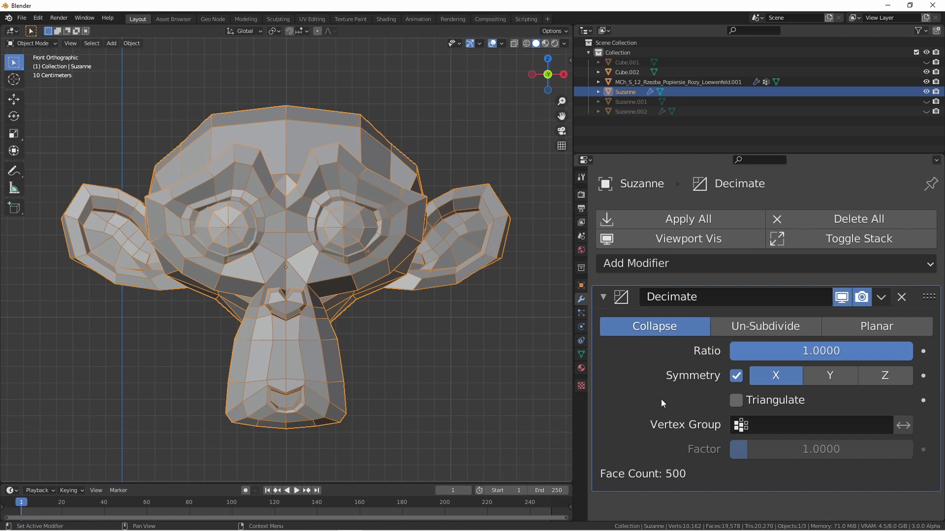
- Enable Triangulate in Suzanne's Decimate modifier, keeping her at 500 faces
{"action": "left_click", "coordinate": [735, 400]}
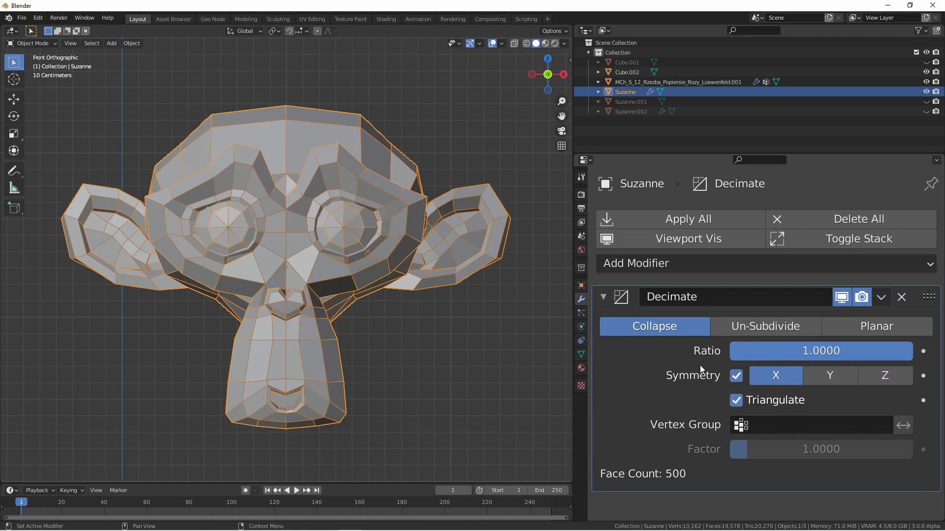
{"action": "mouse_move", "coordinate": [865, 357]}
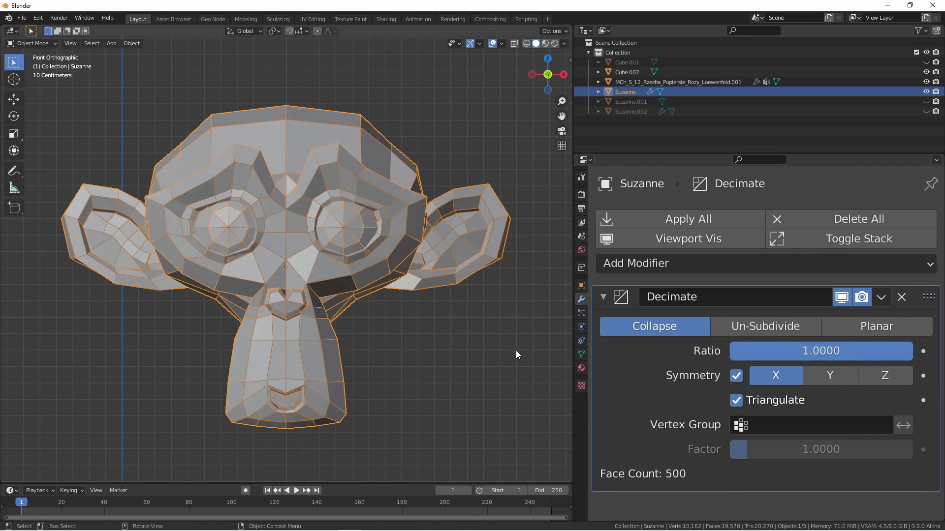
{"action": "mouse_move", "coordinate": [527, 352]}
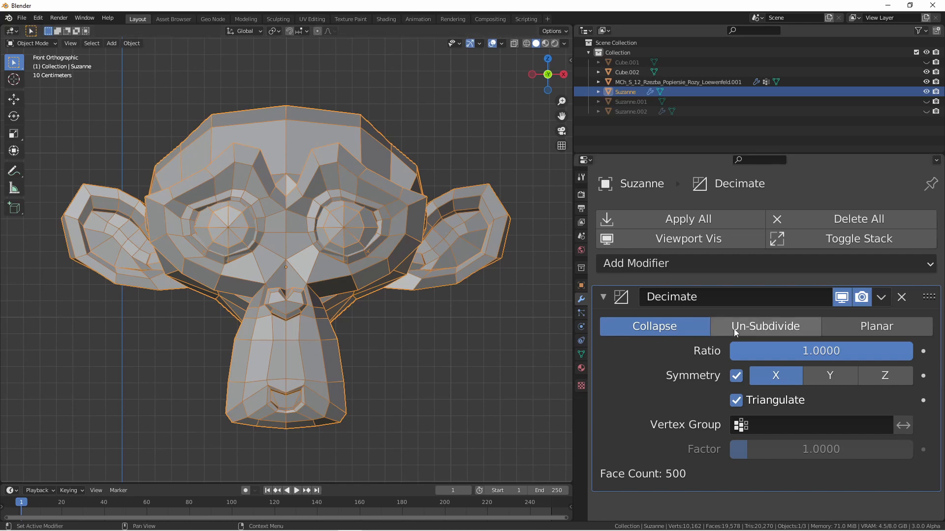
- Try Un-Subdivide at iterations 1 and 2, reset to 0, then delete the Decimate modifier
{"action": "left_click", "coordinate": [764, 326]}
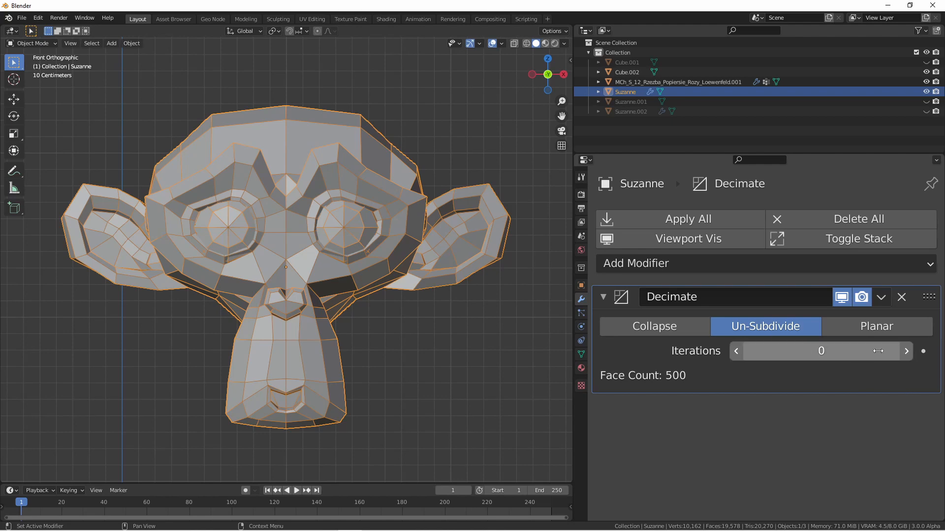
{"action": "left_click", "coordinate": [906, 351]}
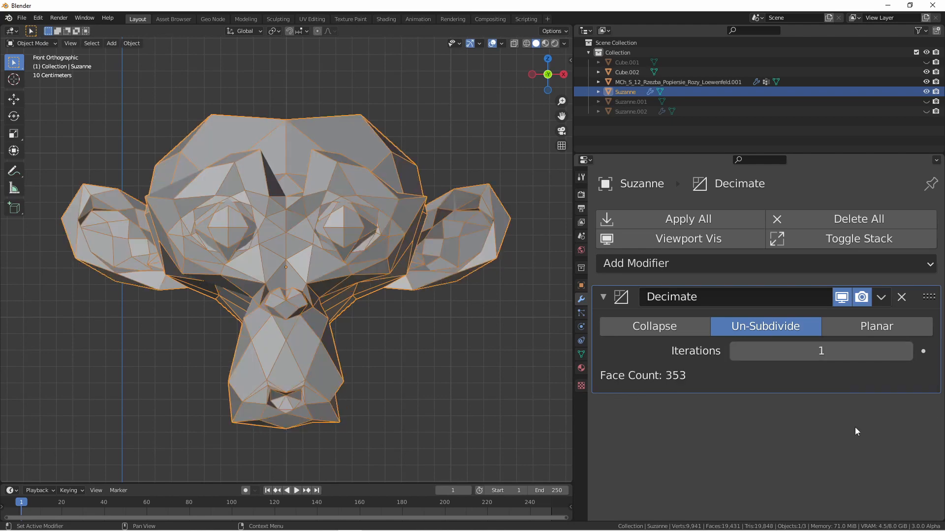
{"action": "left_click", "coordinate": [907, 351]}
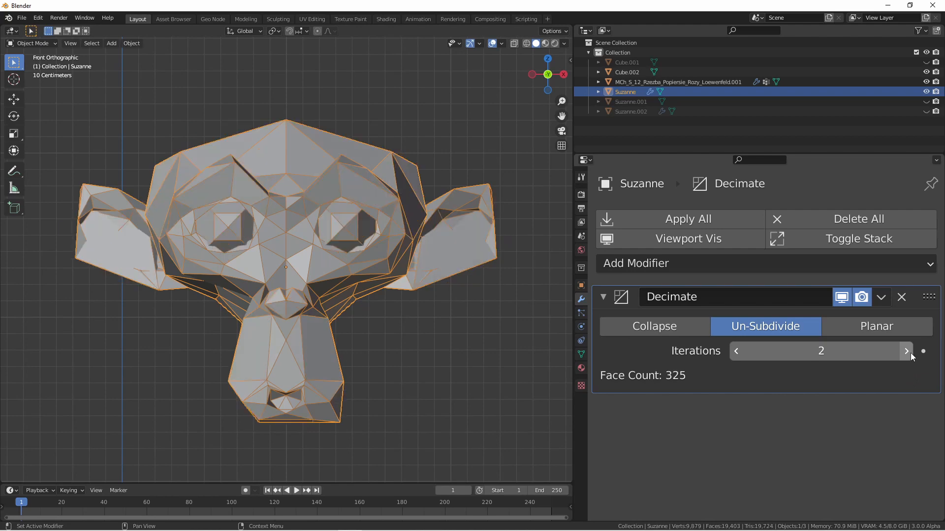
{"action": "left_click", "coordinate": [906, 351]}
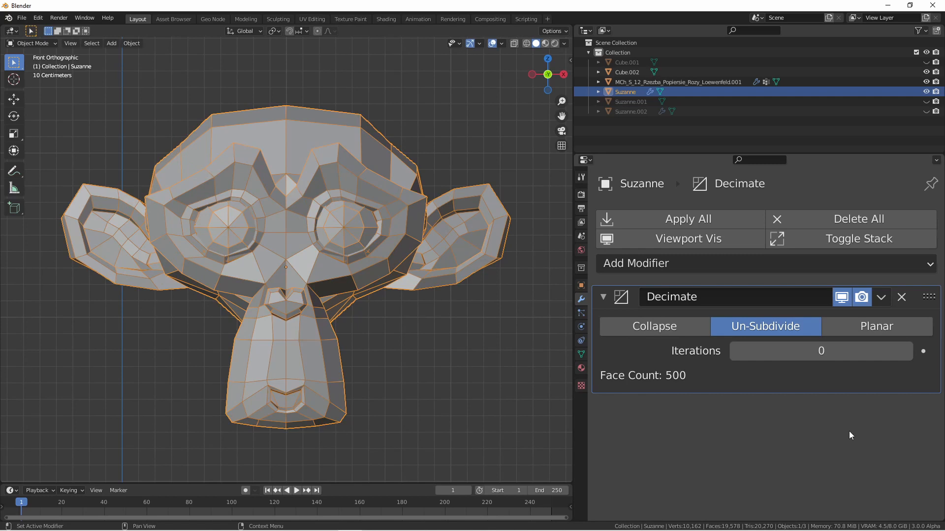
{"action": "left_click", "coordinate": [902, 296]}
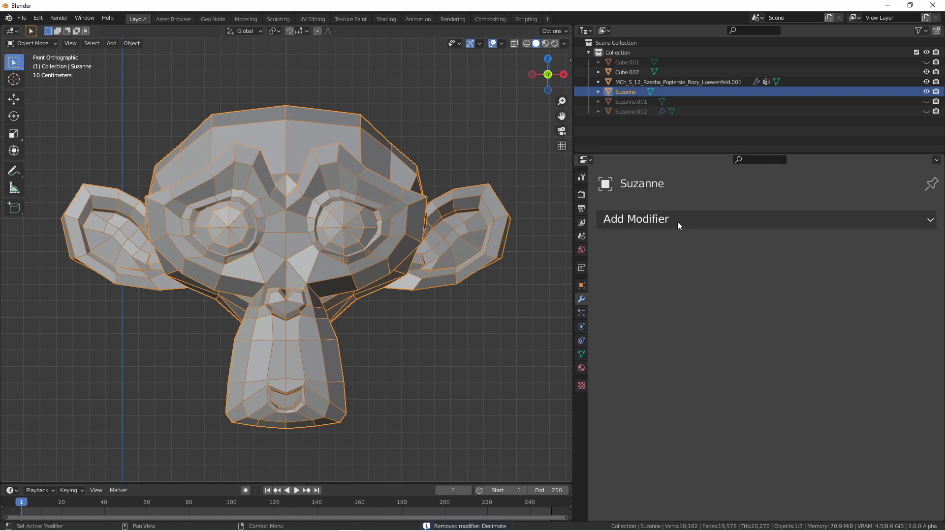
- Add a level-2 Subdivision Surface to Suzanne, apply it, and toggle Edit Mode
{"action": "left_click", "coordinate": [635, 218]}
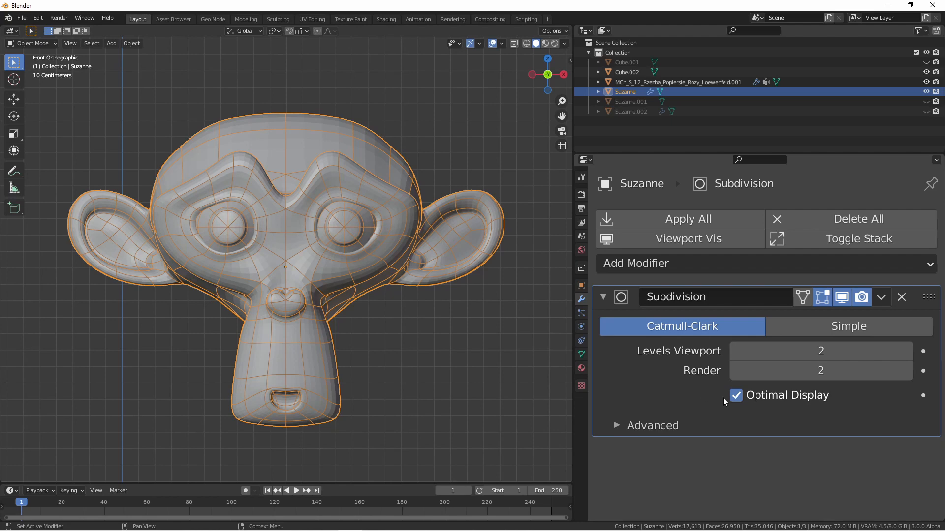
{"action": "key", "text": "Tab"}
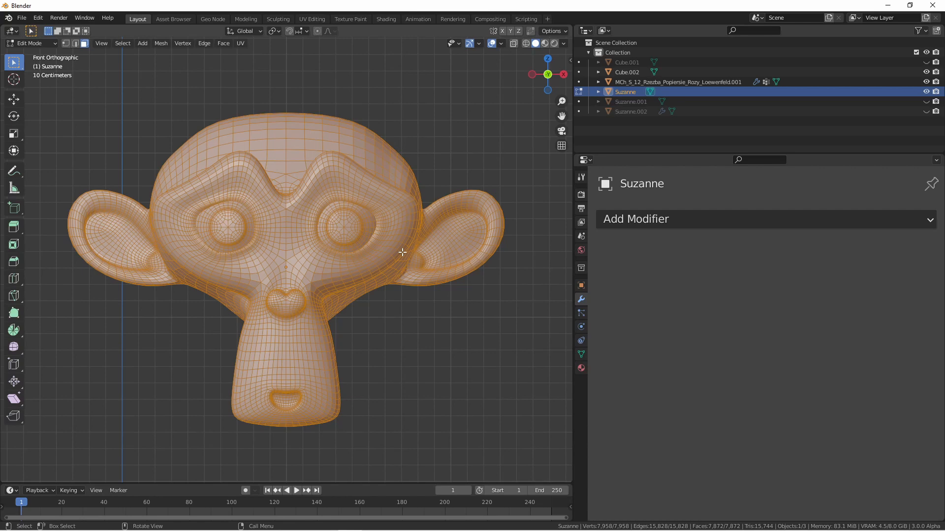
{"action": "mouse_move", "coordinate": [493, 235]}
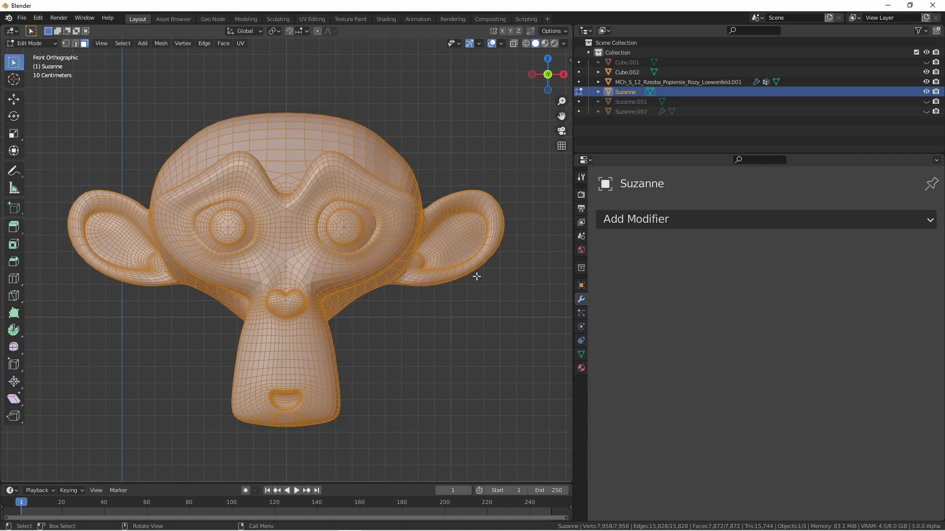
{"action": "key", "text": "Tab"}
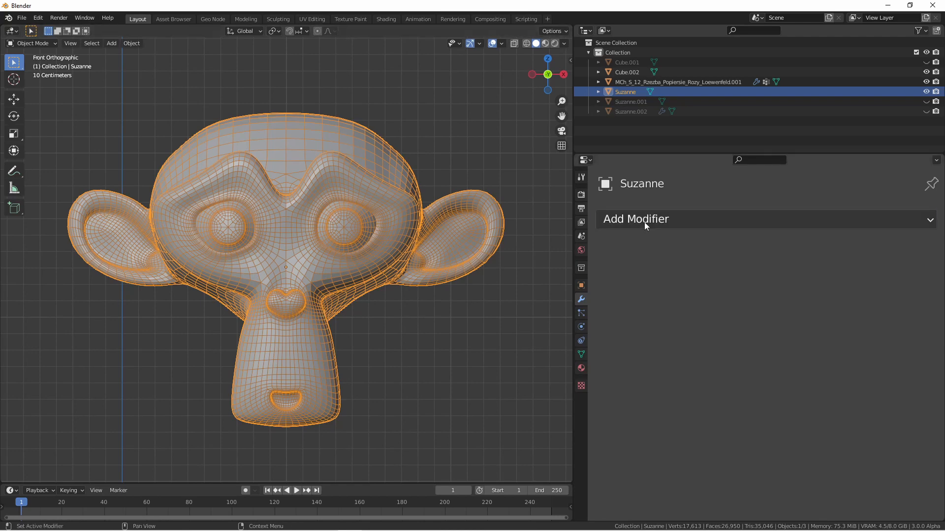
- Add a Decimate modifier in Un-Subdivide mode at 4 iterations, reducing Suzanne to 504 faces
{"action": "left_click", "coordinate": [635, 218]}
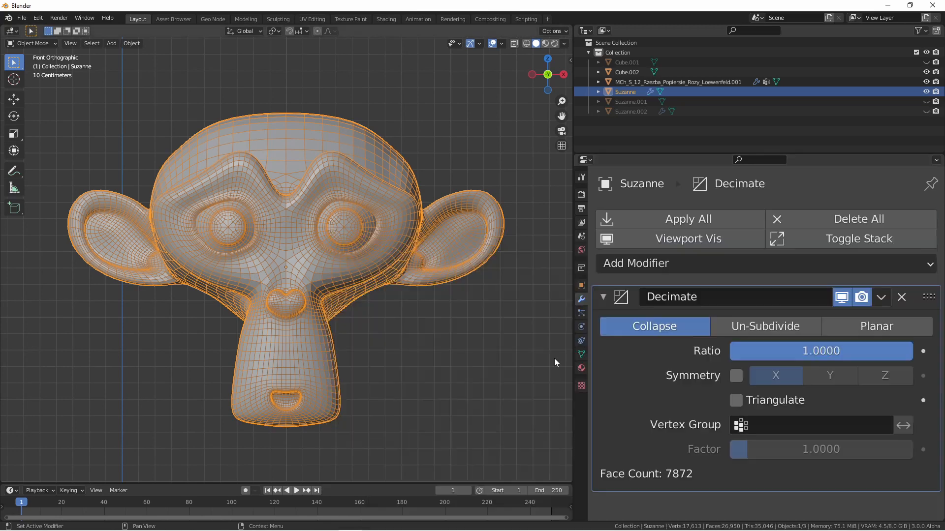
{"action": "left_click", "coordinate": [765, 326]}
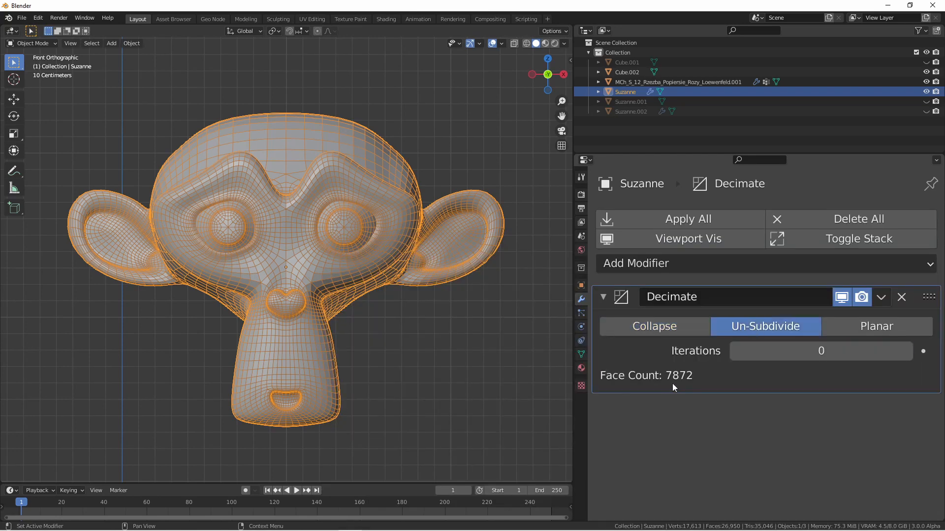
{"action": "left_click", "coordinate": [821, 351]}
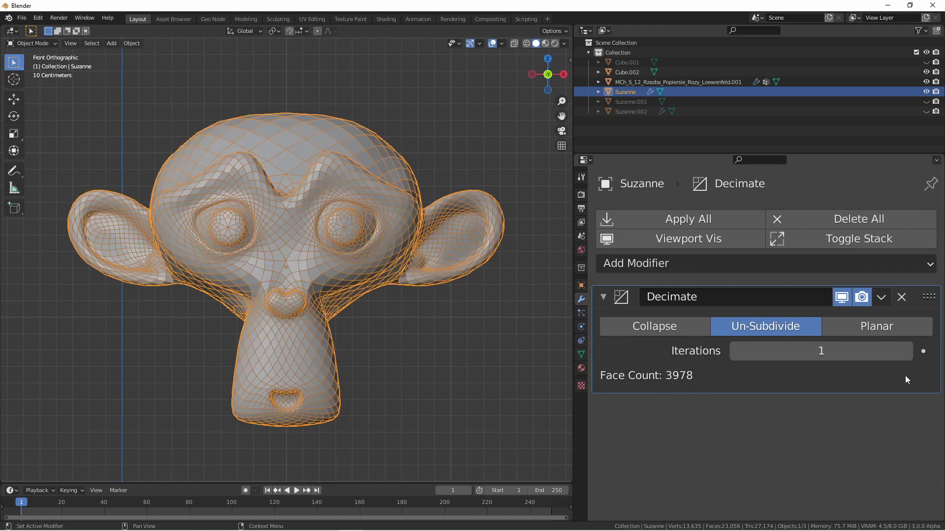
{"action": "mouse_move", "coordinate": [821, 351]}
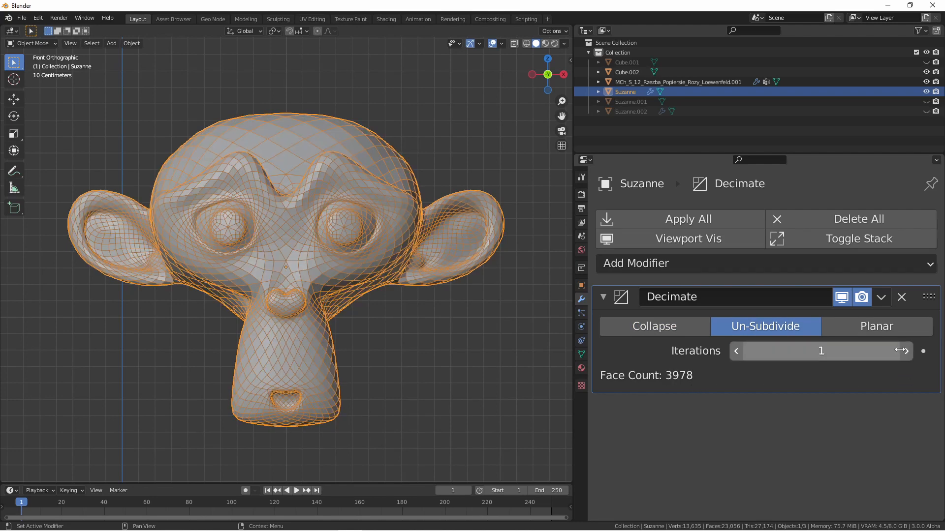
{"action": "left_click", "coordinate": [904, 351]}
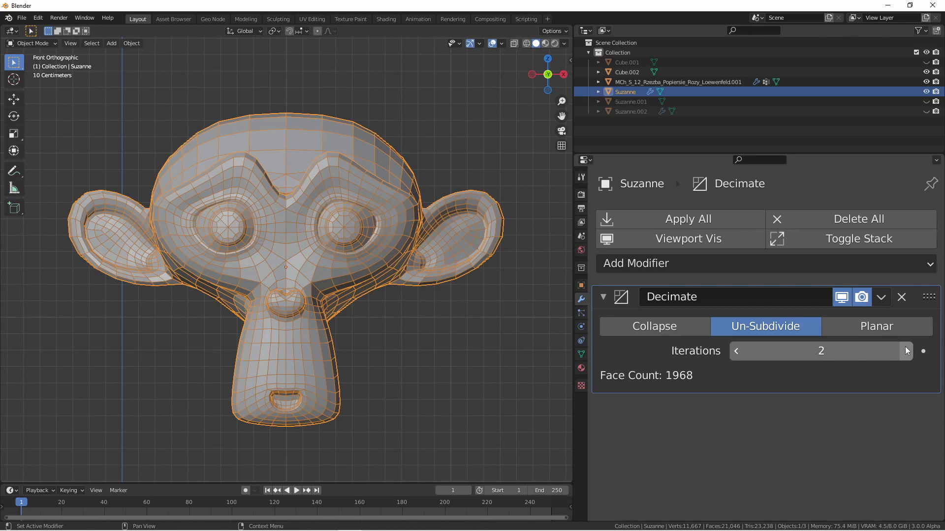
{"action": "left_click", "coordinate": [906, 350]}
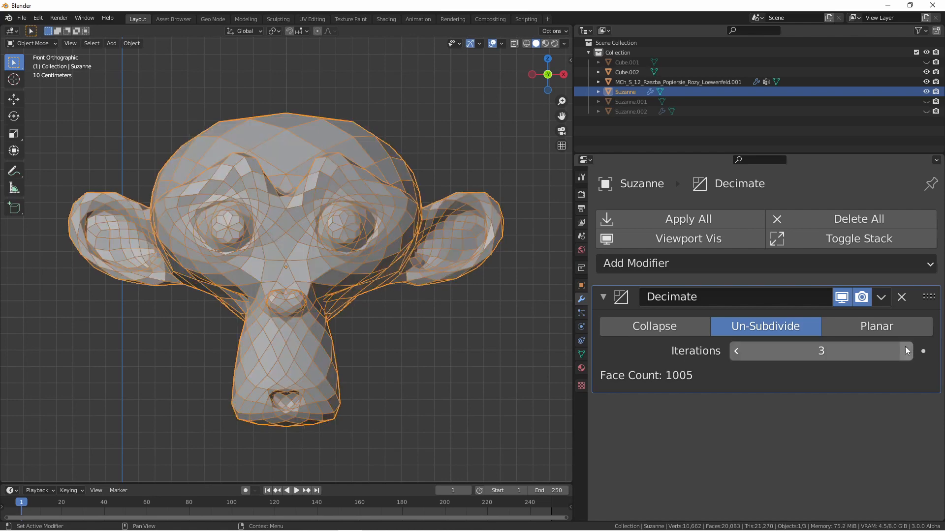
{"action": "left_click", "coordinate": [906, 352]}
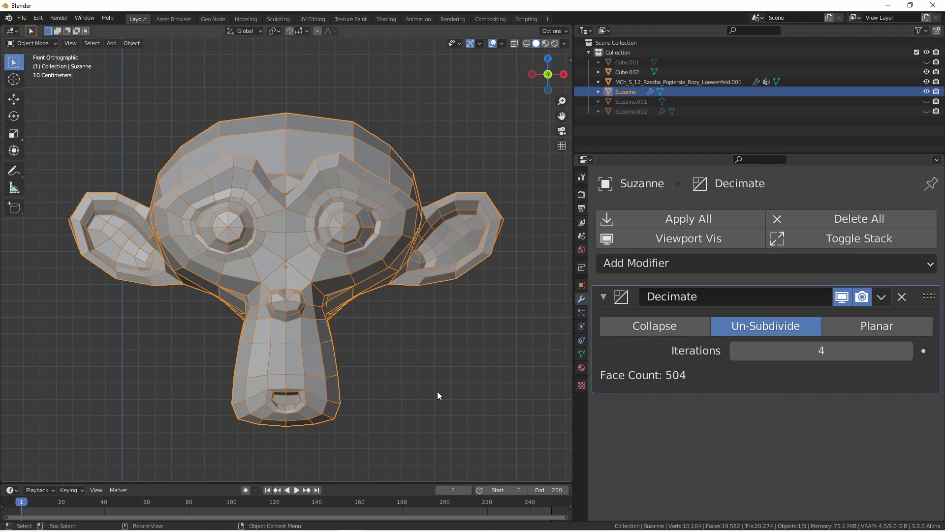
{"action": "mouse_move", "coordinate": [434, 401]}
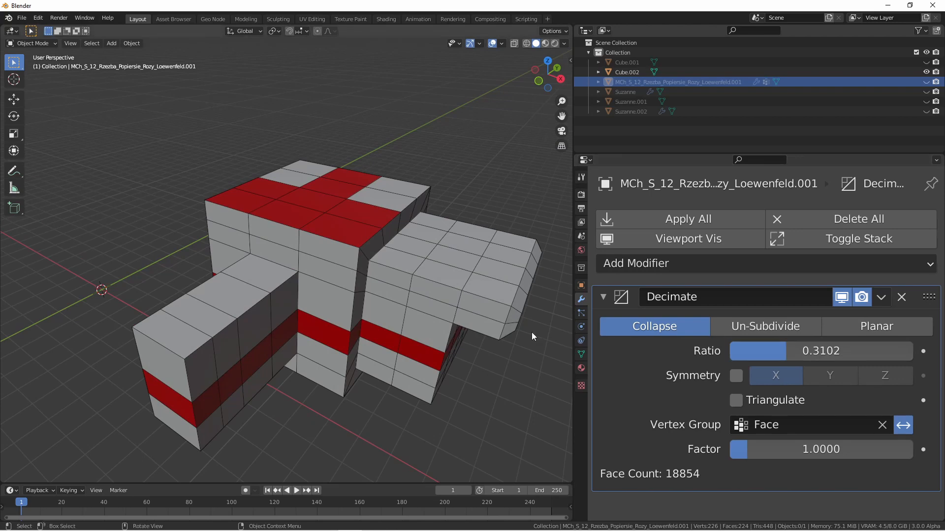
{"action": "mouse_move", "coordinate": [540, 335]}
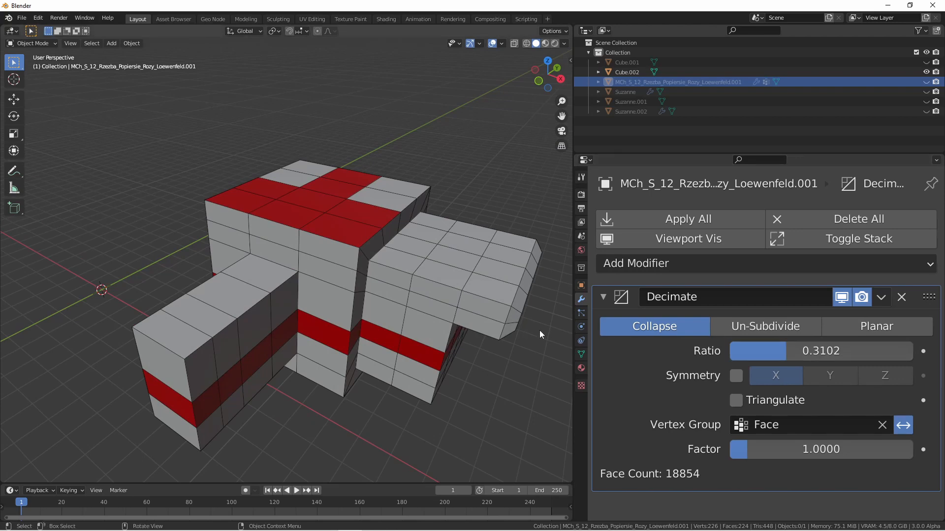
- Select Cube.002, add a Decimate modifier, and preview a collapse ratio near 0.09
{"action": "left_click", "coordinate": [626, 72]}
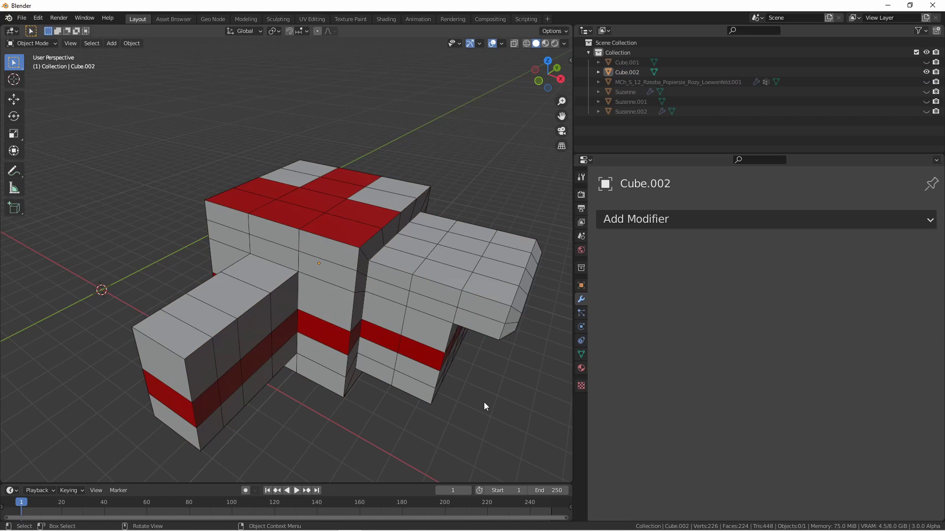
{"action": "left_click", "coordinate": [636, 219]}
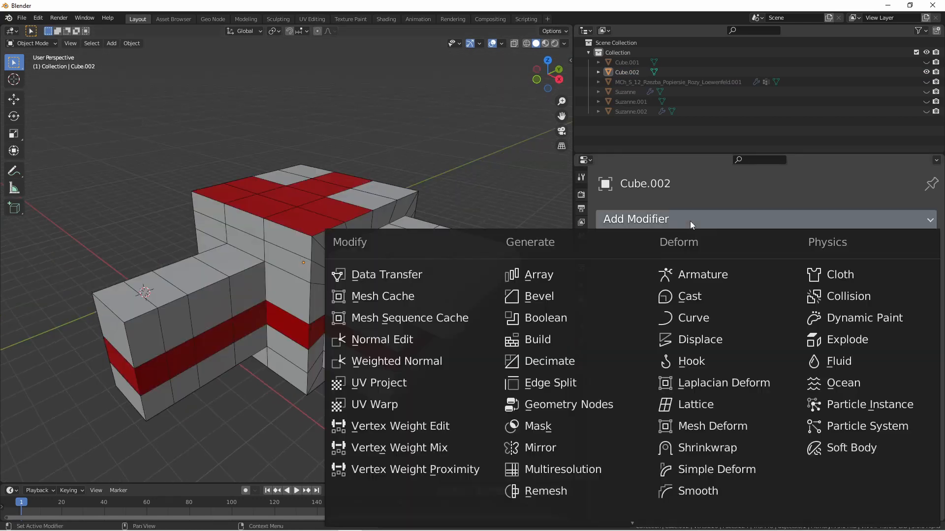
{"action": "left_click", "coordinate": [550, 361]}
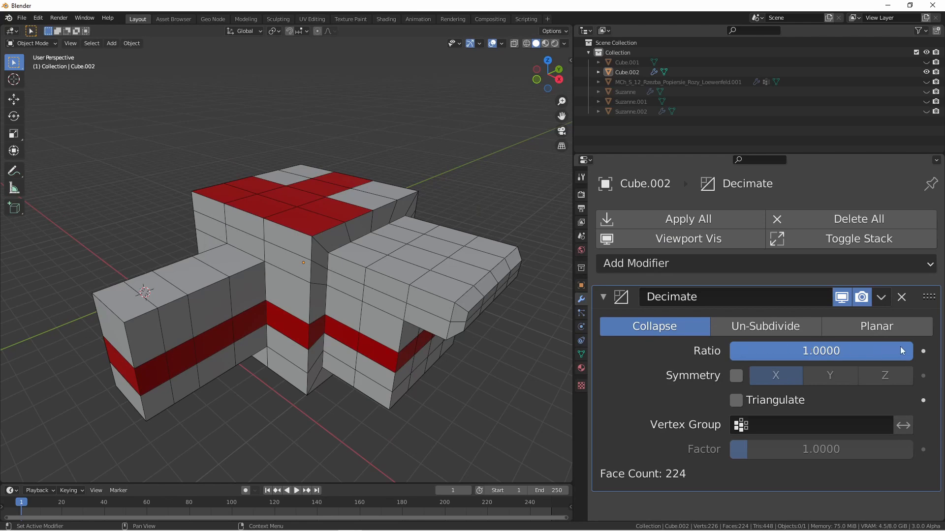
{"action": "left_click_drag", "start_coordinate": [874, 352], "coordinate": [741, 351]}
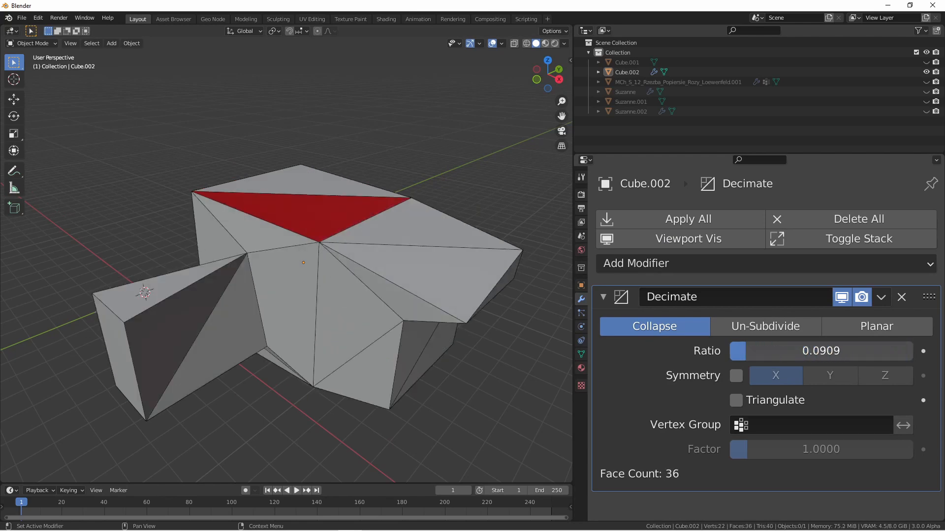
{"action": "mouse_move", "coordinate": [736, 352]}
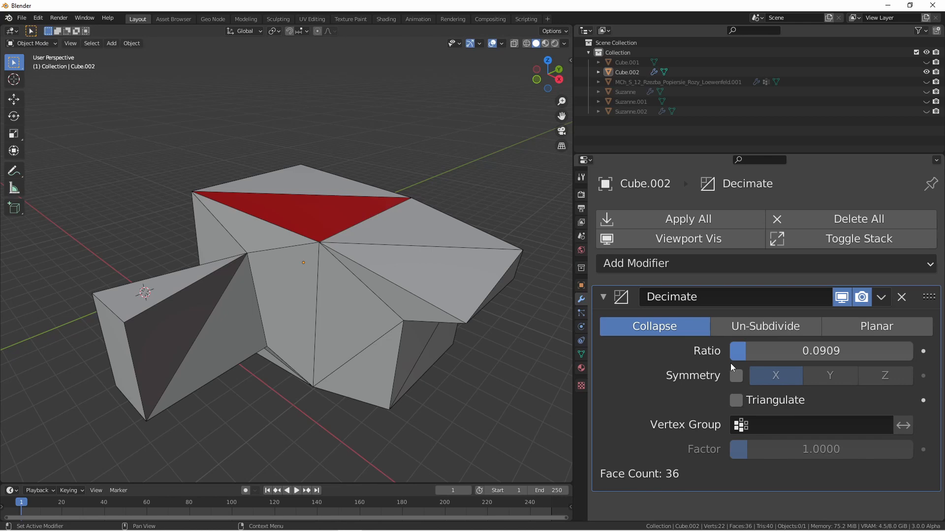
- Switch the cube's decimation to Un-Subdivide with iterations raised to 6
{"action": "left_click", "coordinate": [765, 326]}
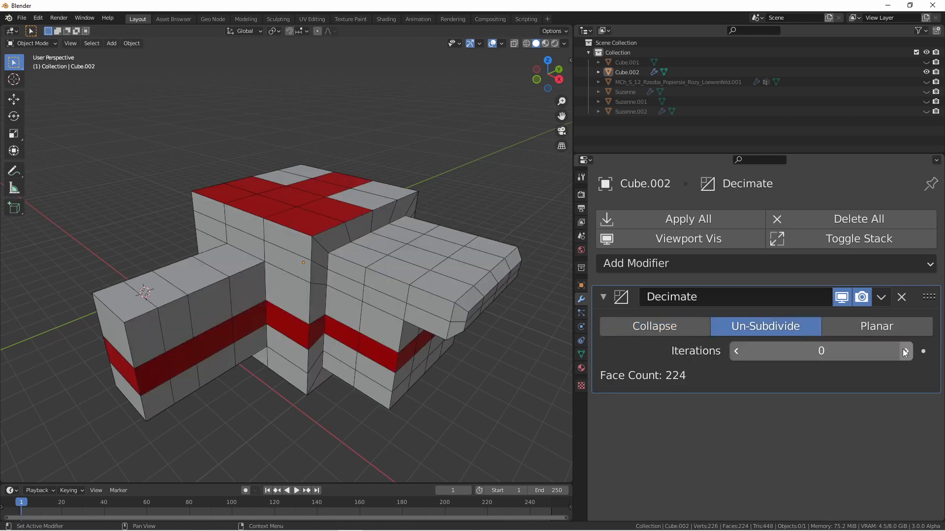
{"action": "left_click", "coordinate": [906, 350]}
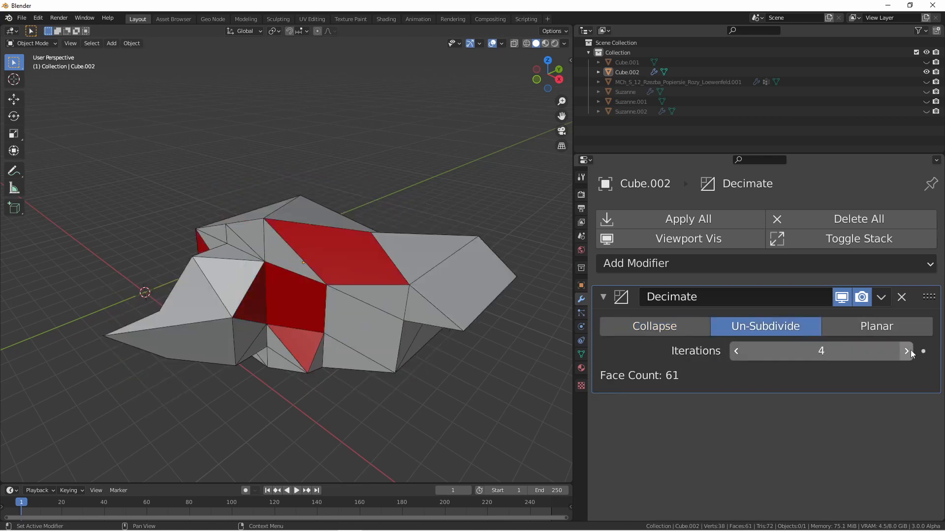
{"action": "left_click", "coordinate": [907, 351]}
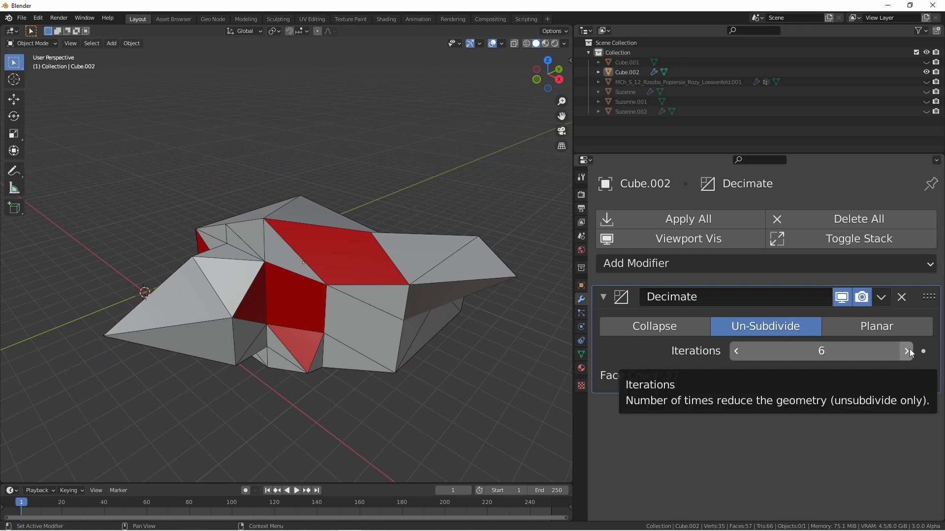
- Set Cube.002's Decimate modifier to Planar at a 5° angle limit, giving 24 faces
{"action": "left_click", "coordinate": [876, 326]}
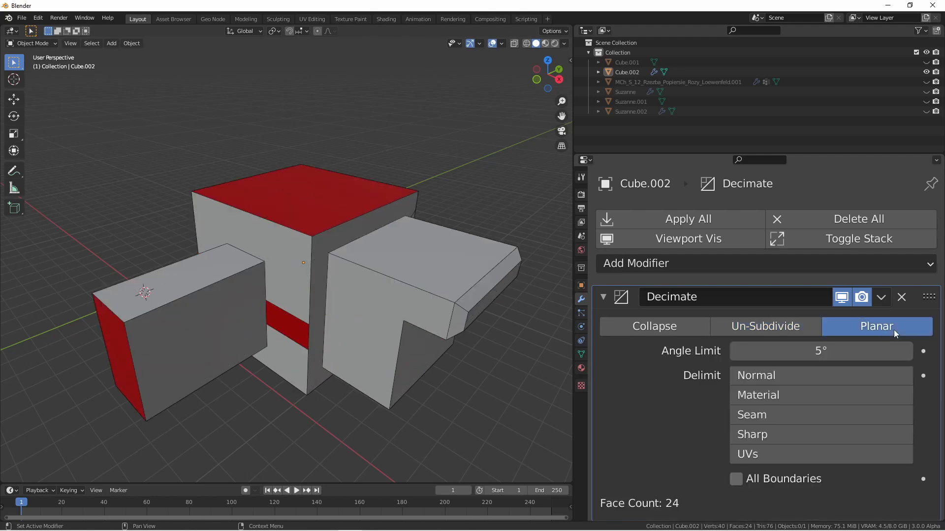
{"action": "mouse_move", "coordinate": [880, 342]}
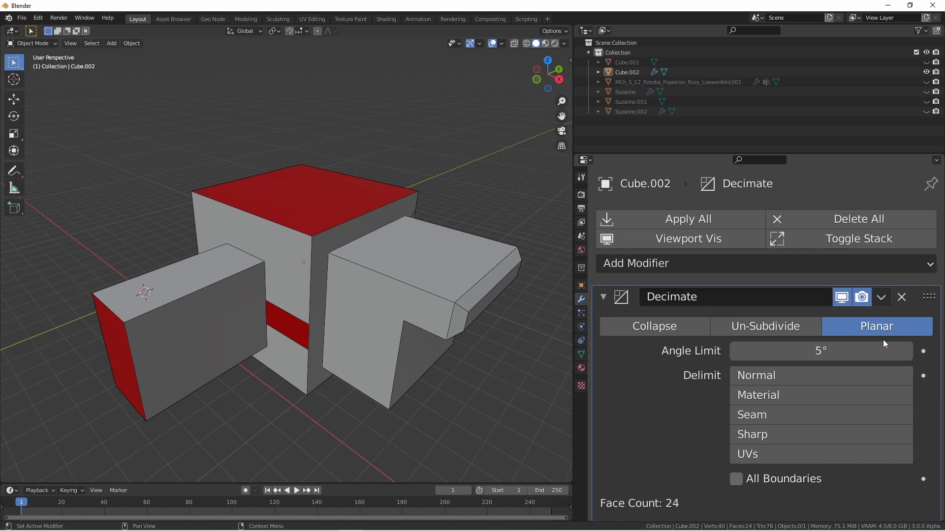
{"action": "mouse_move", "coordinate": [622, 383]}
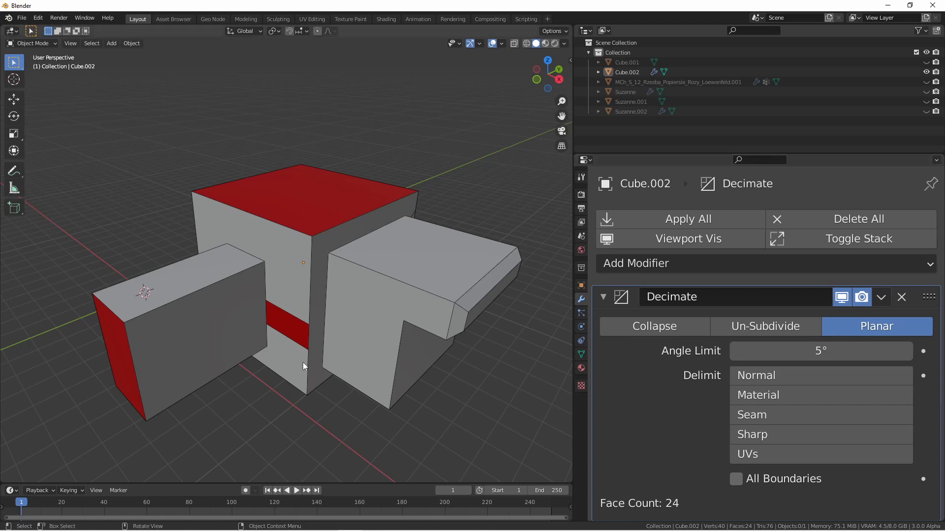
{"action": "mouse_move", "coordinate": [295, 319]}
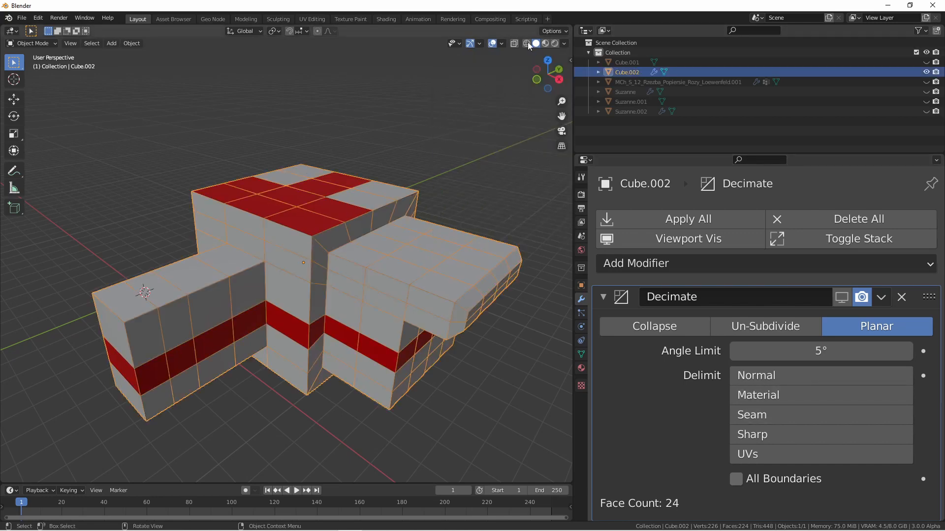
- Inspect the block's original mesh in Edit Mode, then enable Delimit Normal for 26 faces
{"action": "key", "text": "Tab"}
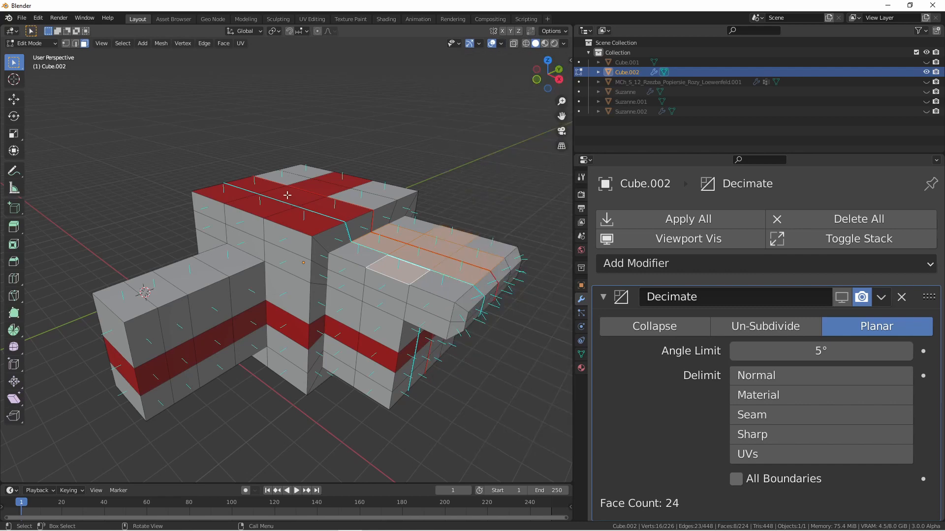
{"action": "mouse_move", "coordinate": [305, 185]}
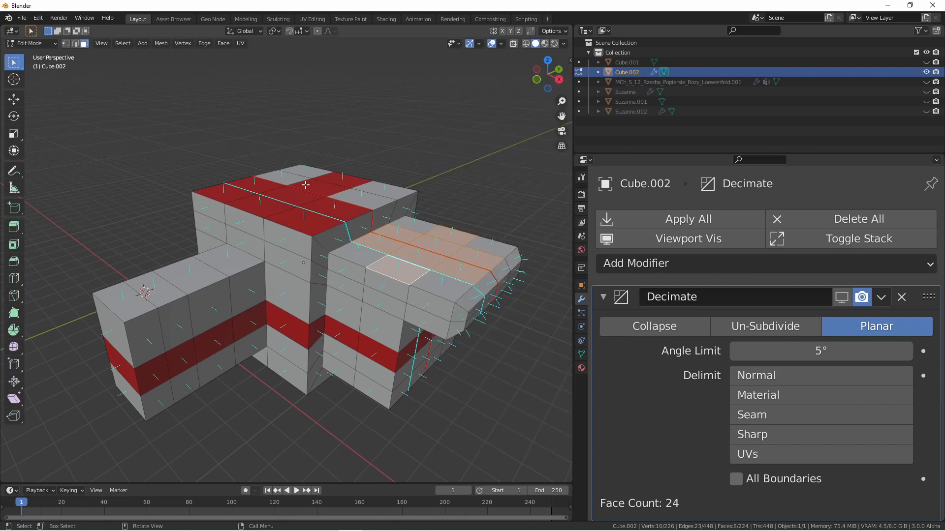
{"action": "mouse_move", "coordinate": [294, 194]}
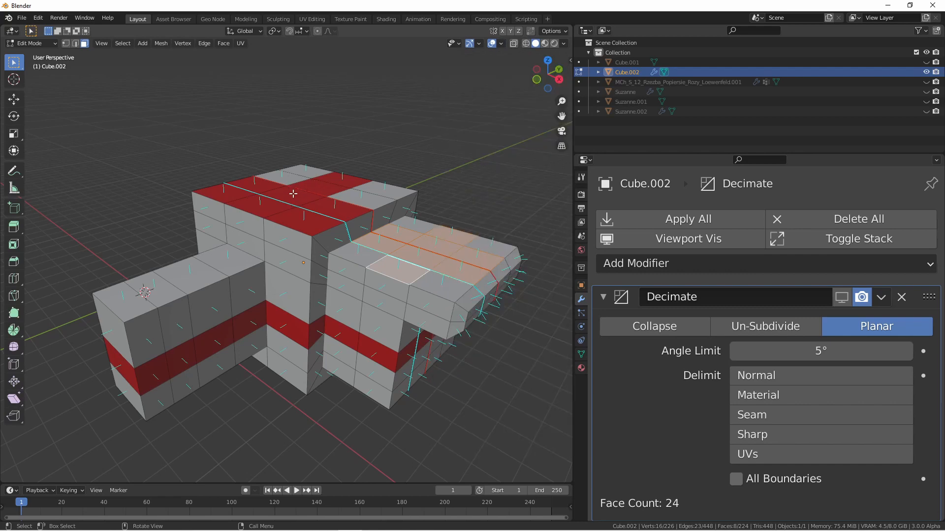
{"action": "key", "text": "Tab"}
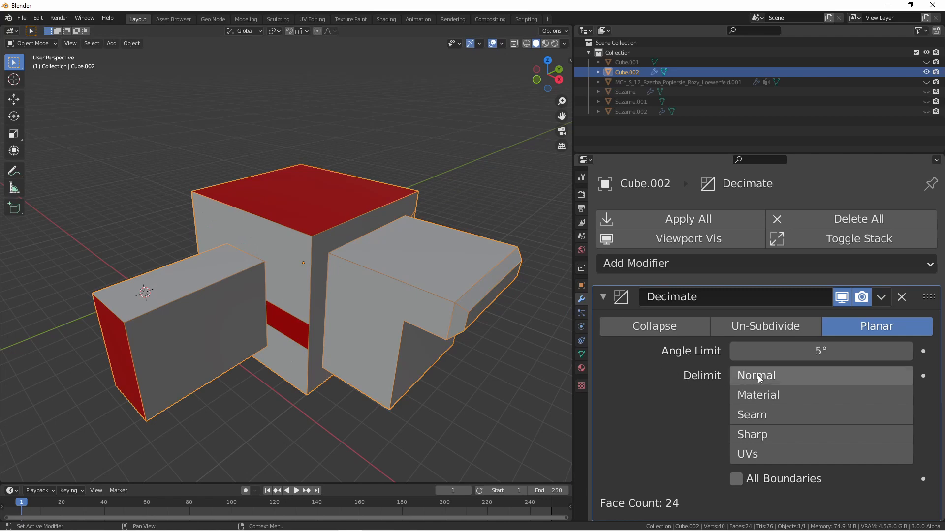
{"action": "left_click", "coordinate": [756, 376]}
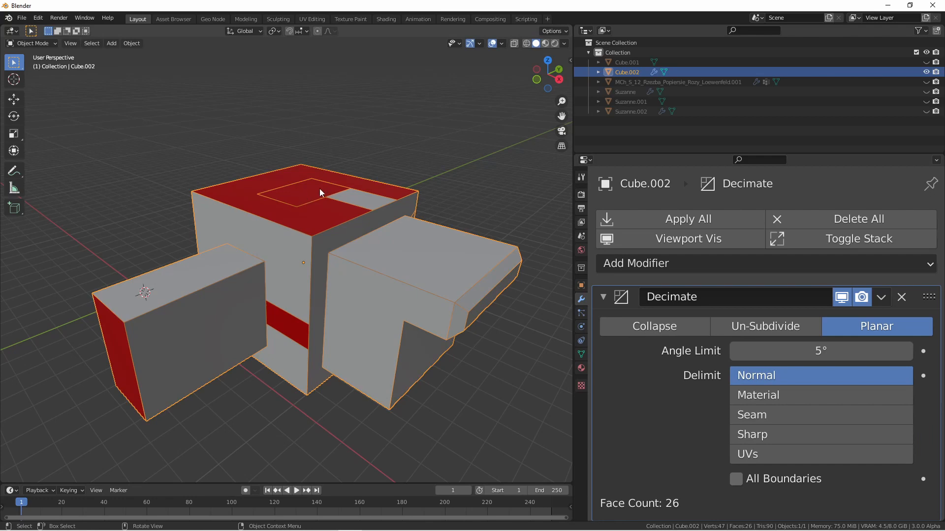
{"action": "mouse_move", "coordinate": [778, 375]}
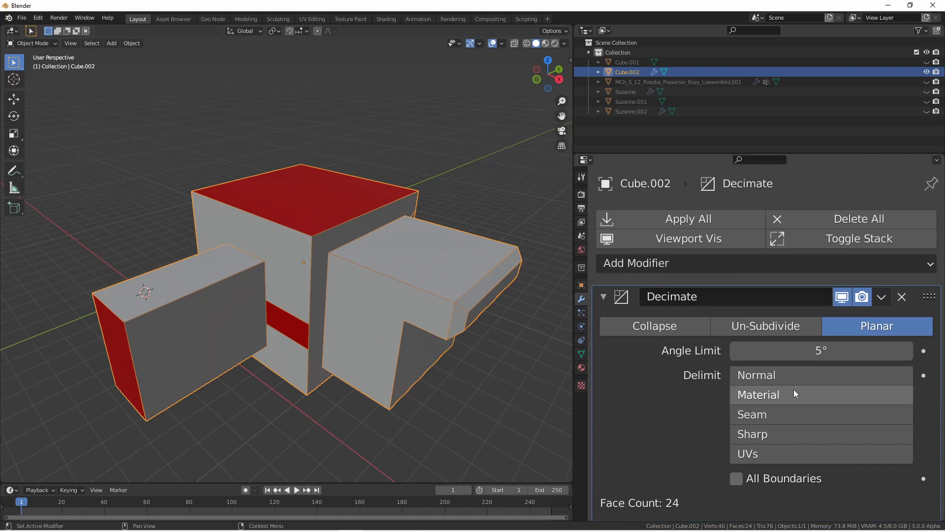
- Enable the Material delimit on Cube.002's Planar Decimate so the red stripes return
{"action": "left_click", "coordinate": [758, 395]}
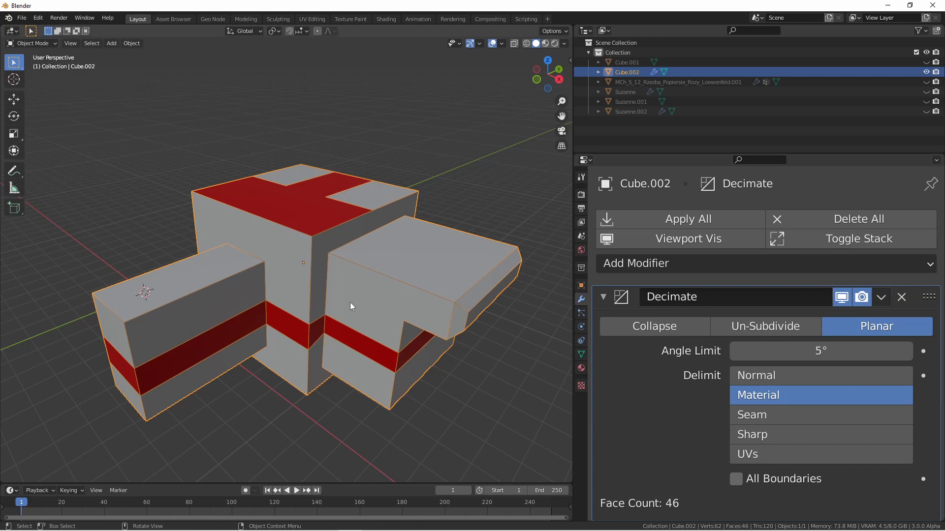
{"action": "mouse_move", "coordinate": [254, 218]}
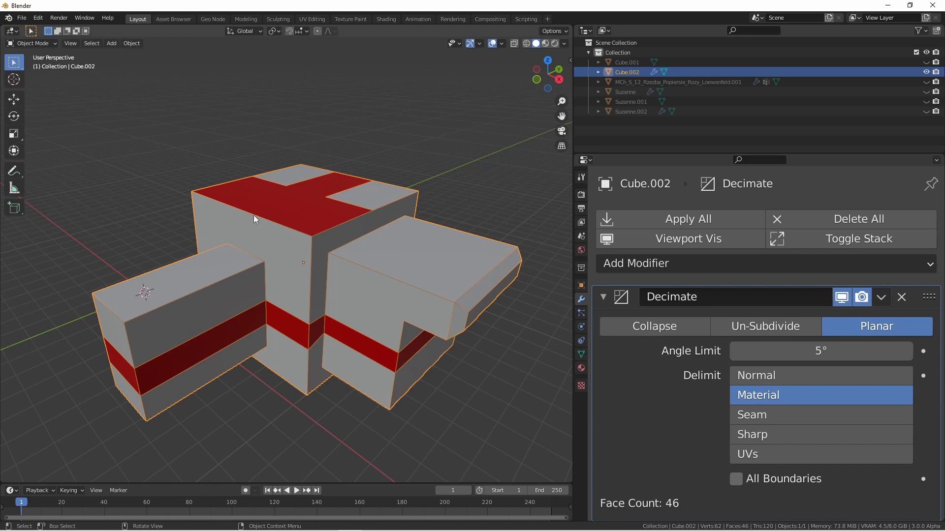
{"action": "mouse_move", "coordinate": [272, 238]}
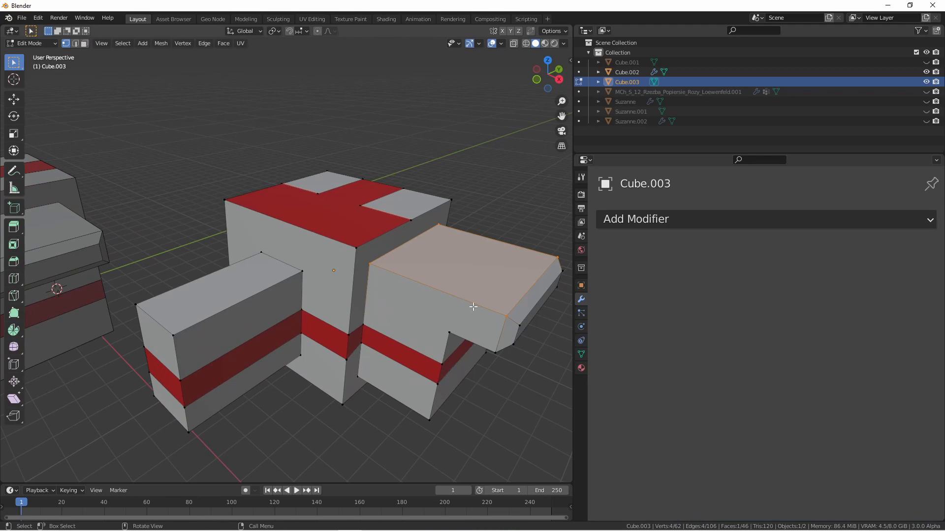
{"action": "key", "text": "x"}
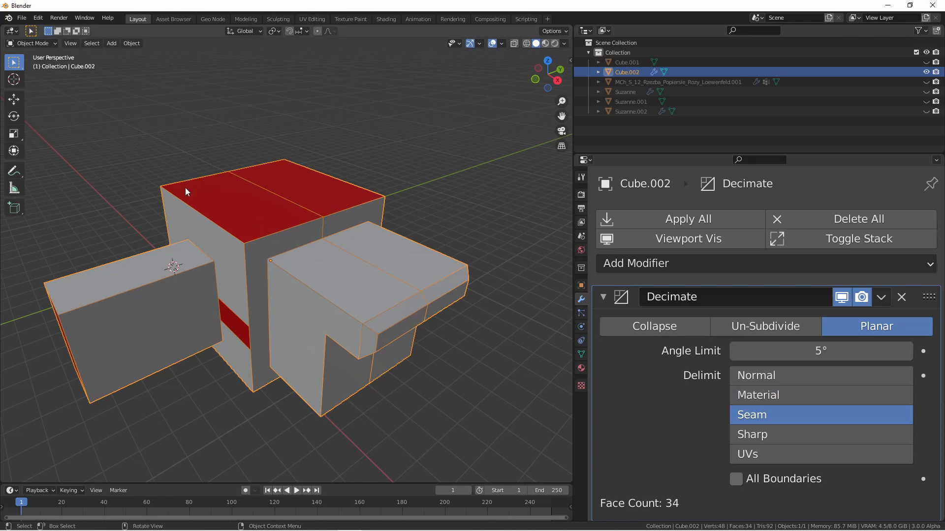
- Delimit Cube.002's planar decimation by Sharp edges, keeping 34 faces, and switch to UV Editing
{"action": "key", "text": "Tab"}
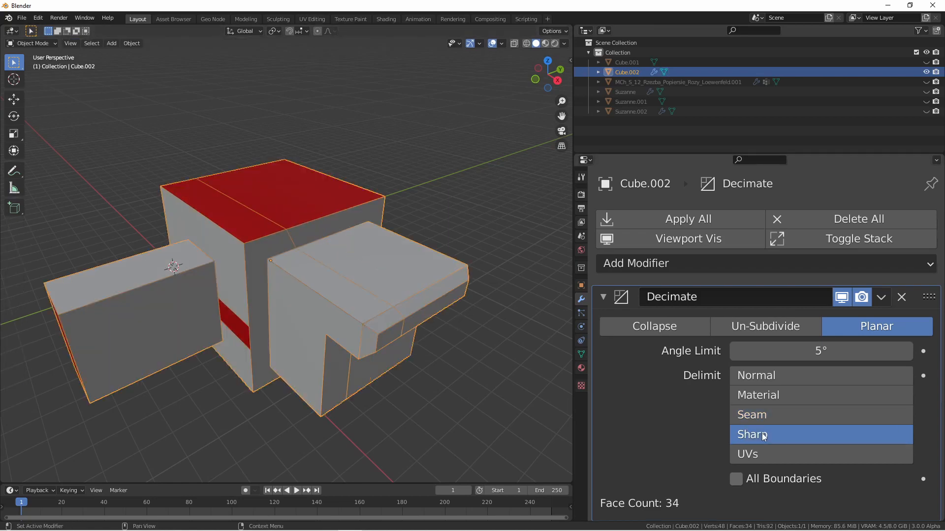
{"action": "left_click", "coordinate": [312, 18]}
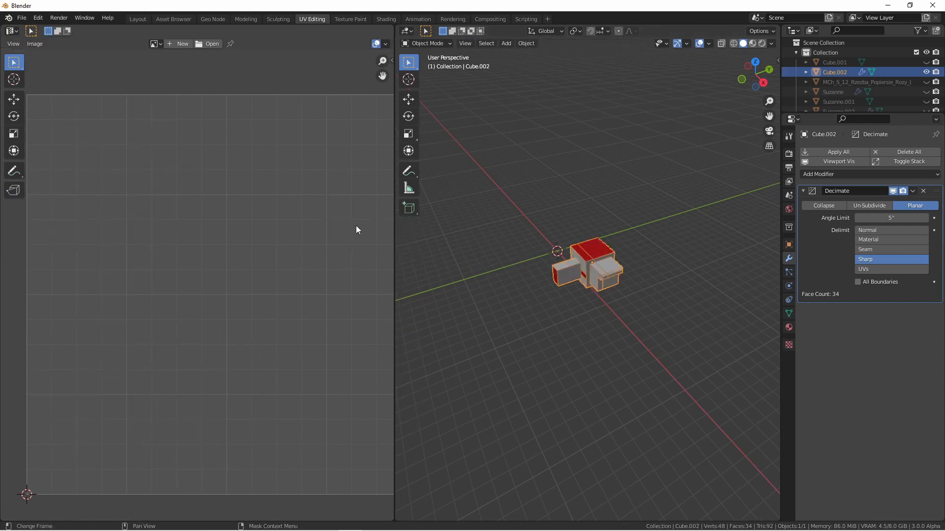
- View the block's UV map in Edit Mode, then return to Layout with UVs delimit (38 faces)
{"action": "key", "text": "Tab"}
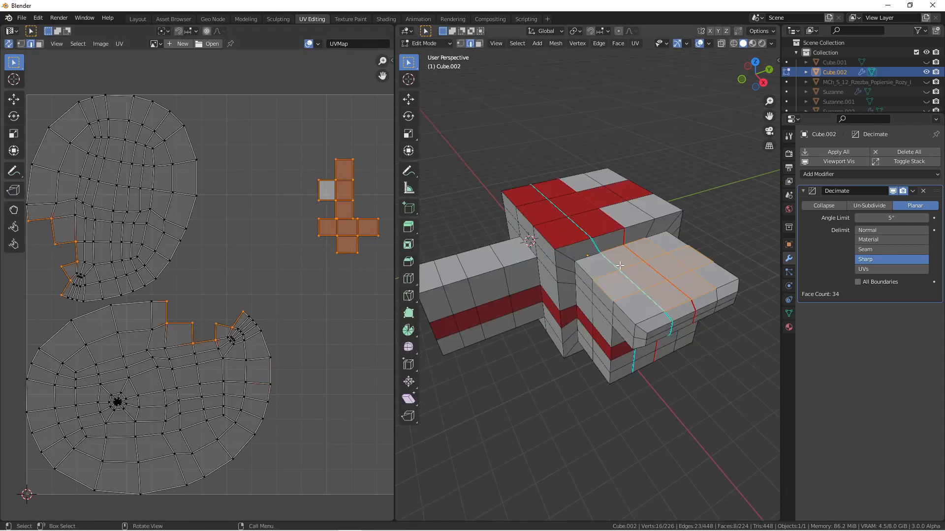
{"action": "mouse_move", "coordinate": [439, 274]}
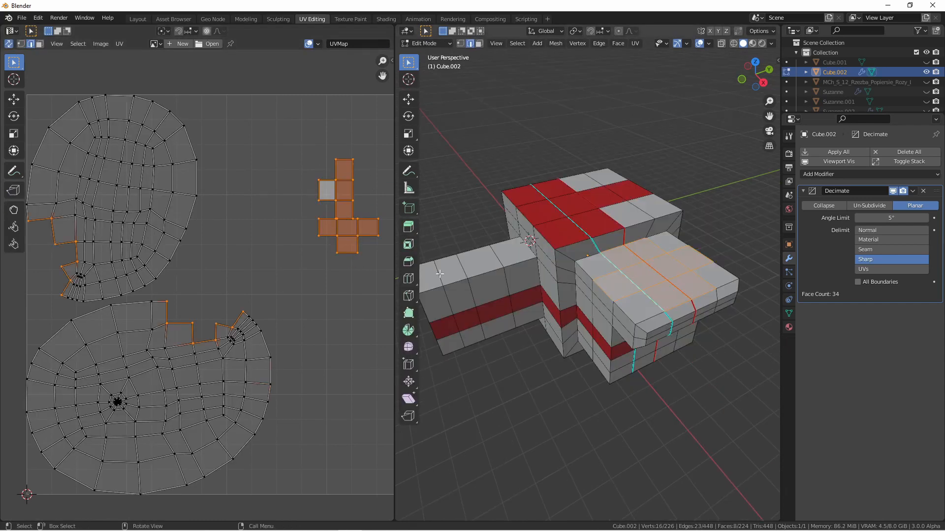
{"action": "left_click", "coordinate": [137, 19]}
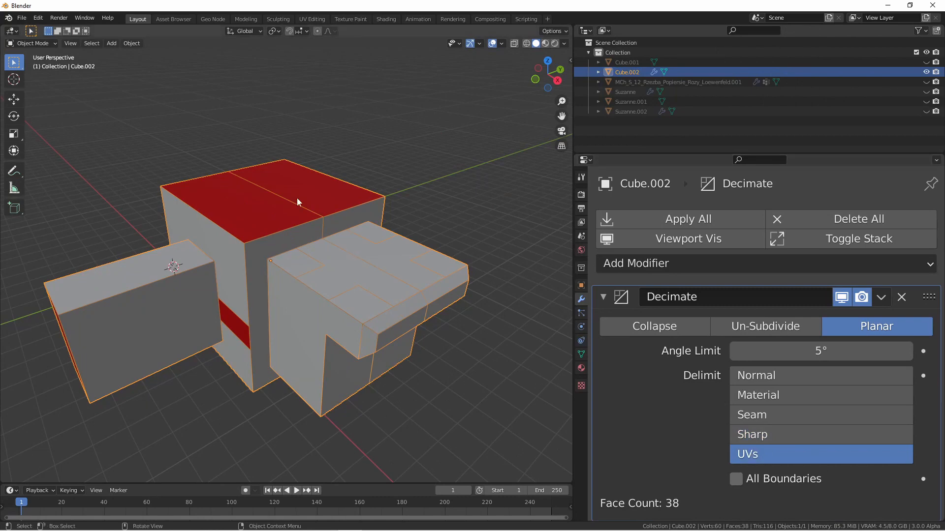
{"action": "mouse_move", "coordinate": [403, 397]}
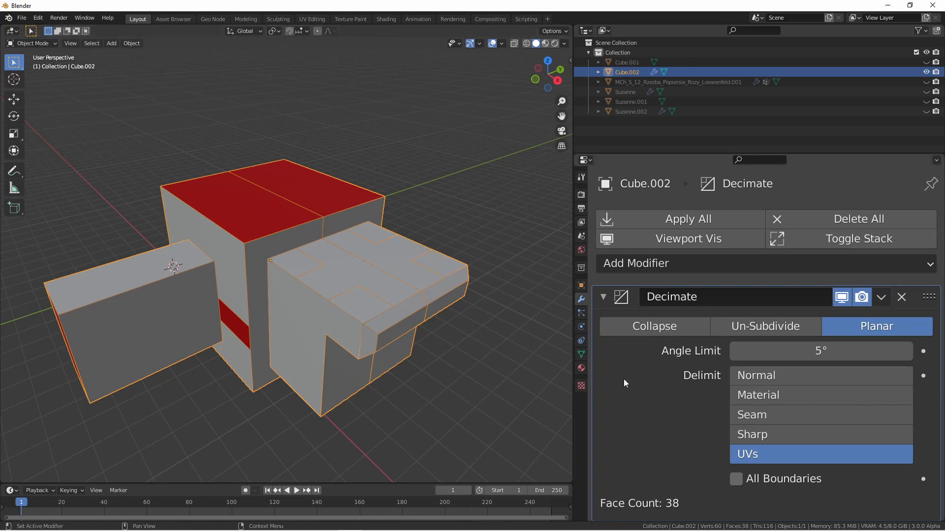
{"action": "mouse_move", "coordinate": [820, 394]}
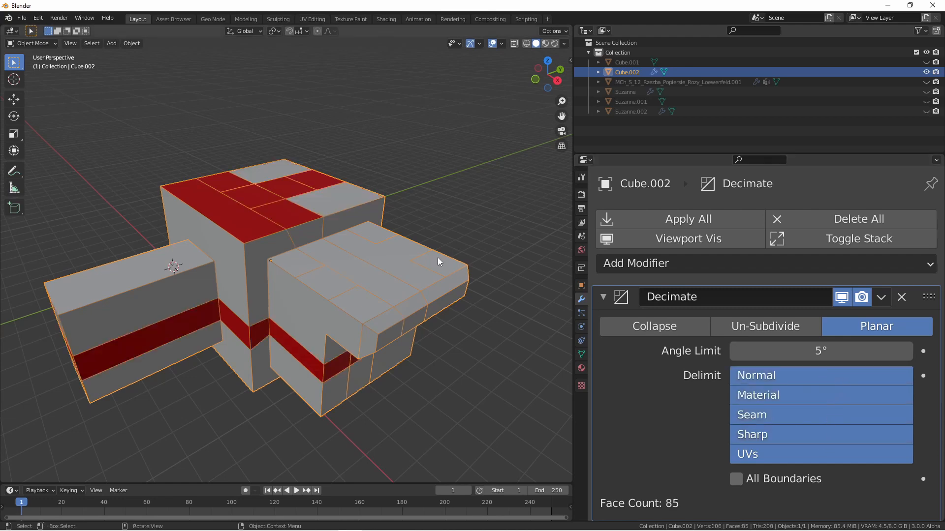
{"action": "mouse_move", "coordinate": [387, 265]}
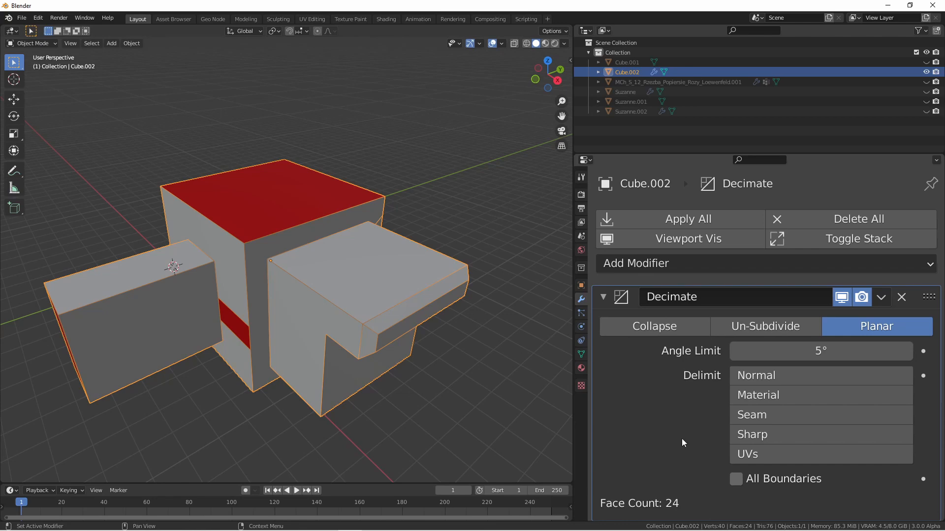
{"action": "mouse_move", "coordinate": [354, 262]}
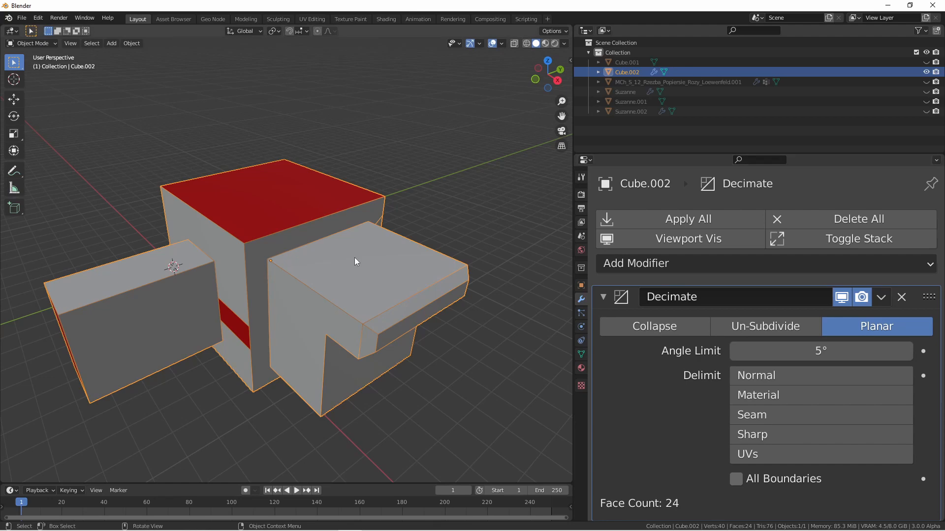